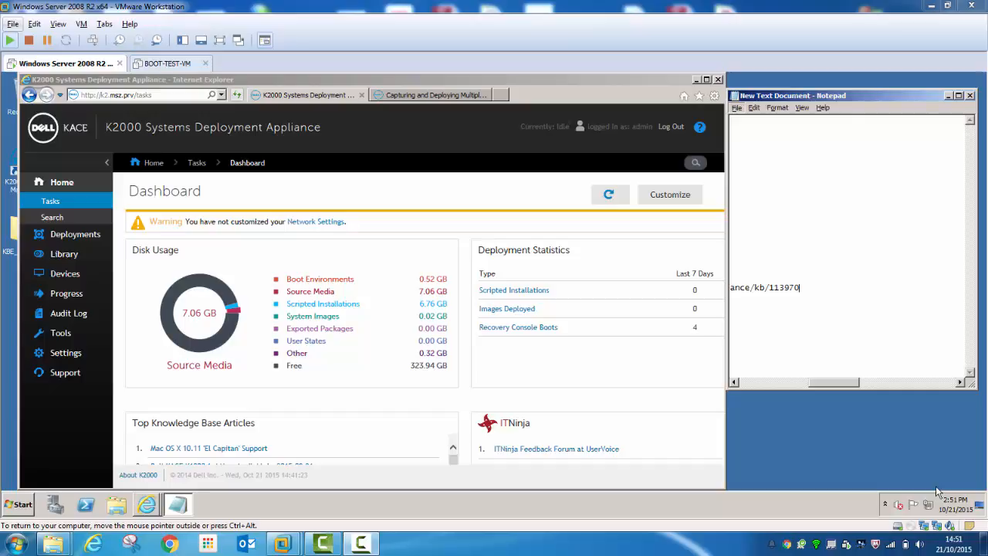
mouse_move(691, 410)
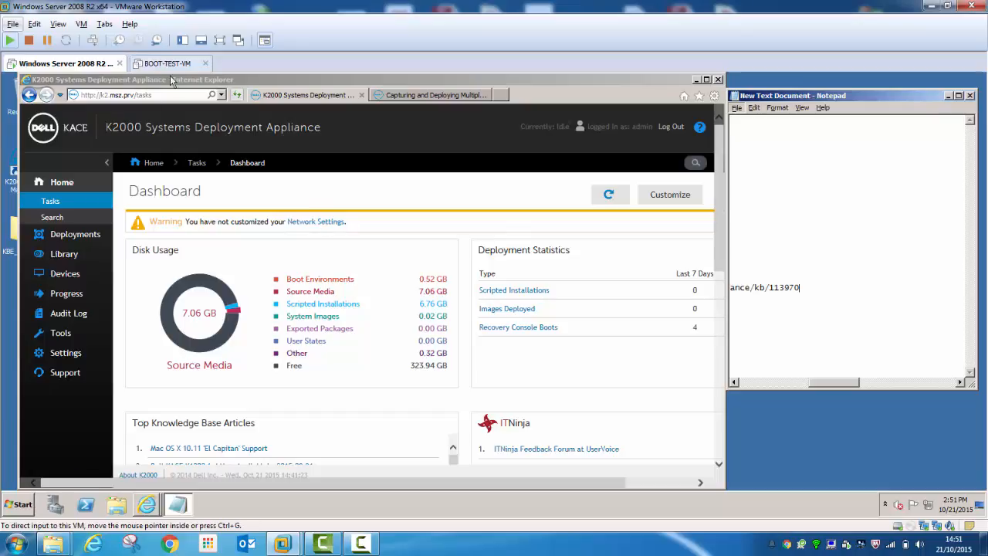
mouse_move(168, 63)
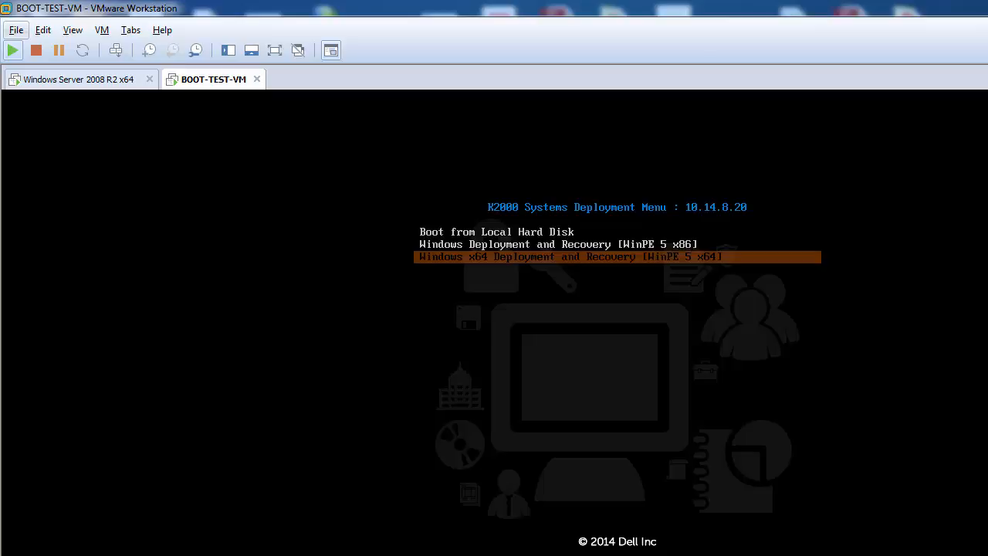
Step: Boot the test VM into Windows x64 Deployment and Recovery [WinPE 5 x64]
key(enter)
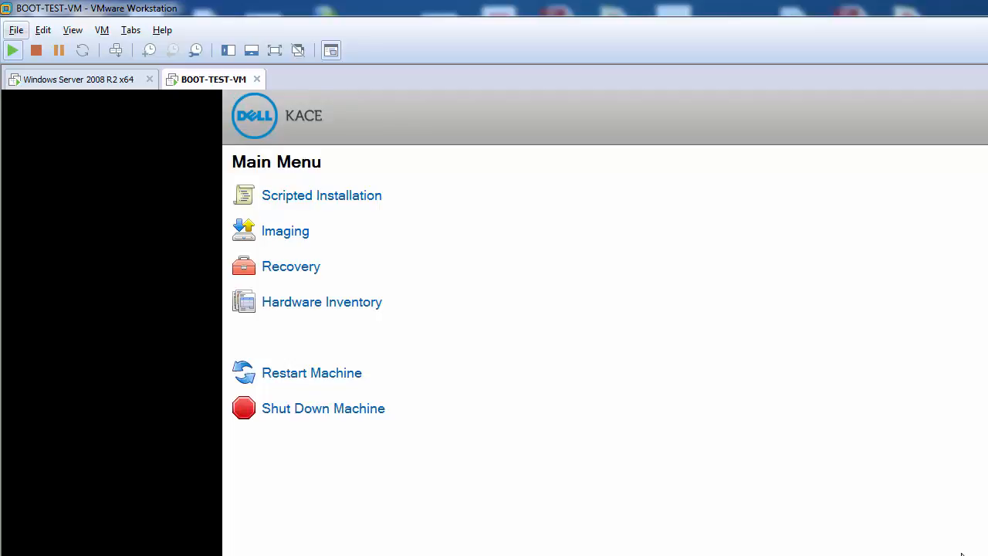
mouse_move(800, 367)
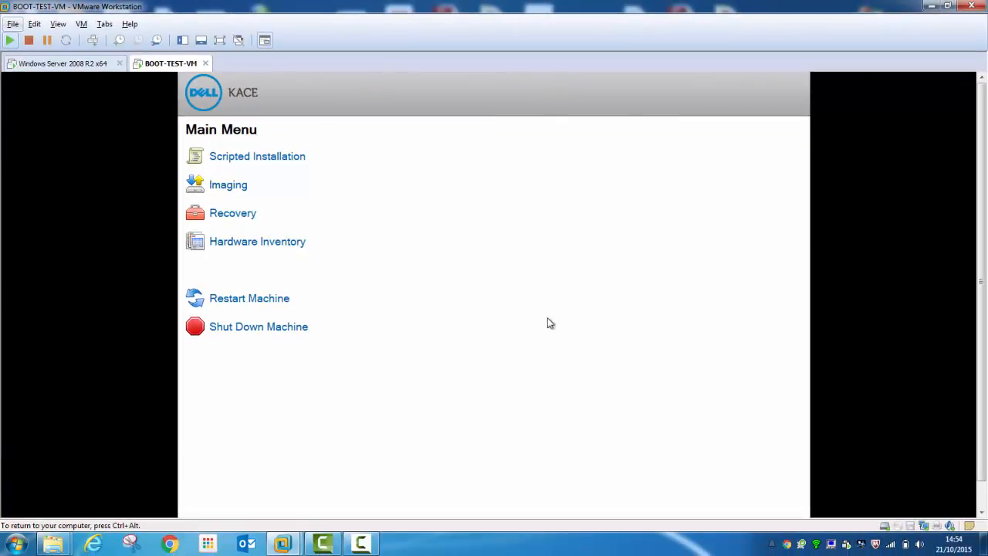
Step: Capture C: and D: as WIM image 'Win 8.1 x64bit ENU' and start the capture
click(228, 184)
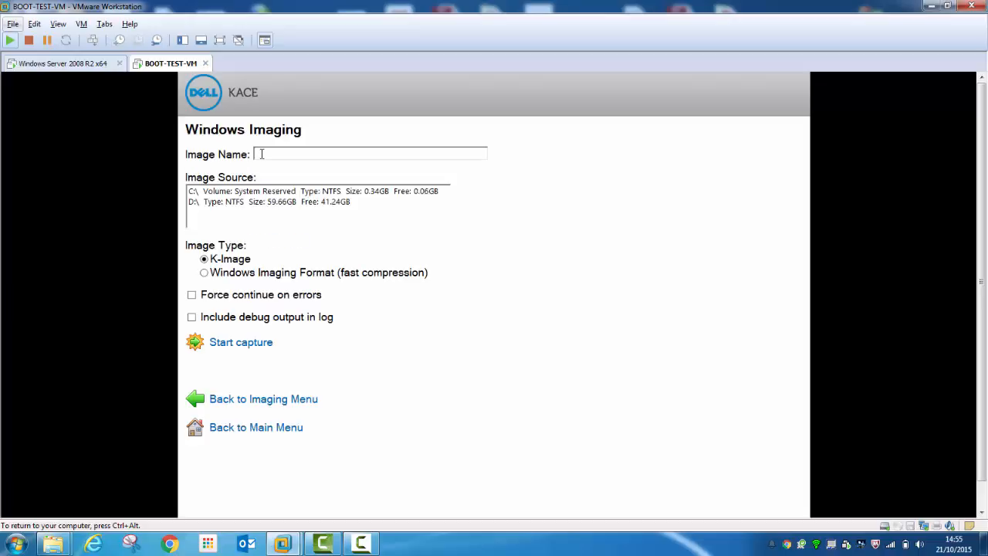
text(Win 8.1 x64bit ENU)
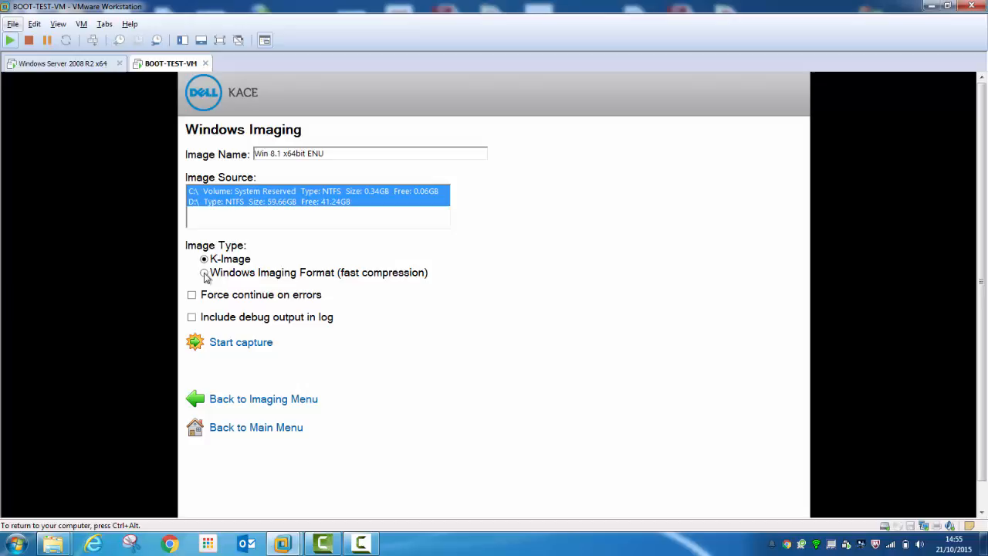
click(204, 272)
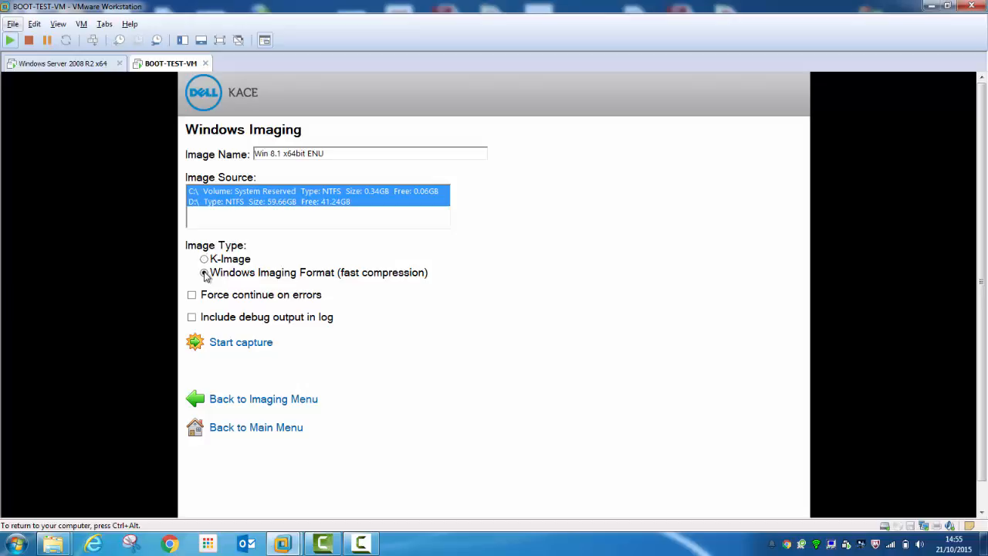
click(204, 273)
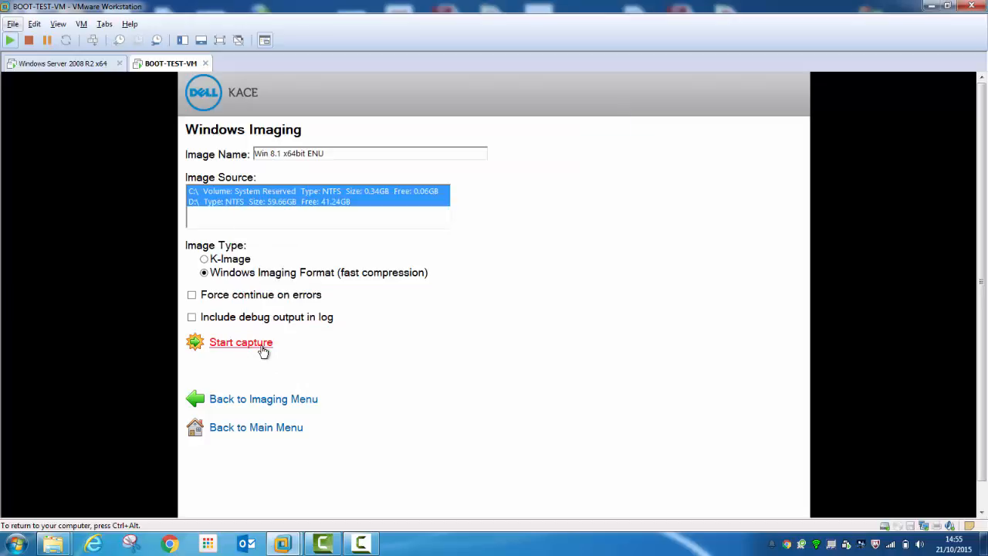
click(240, 342)
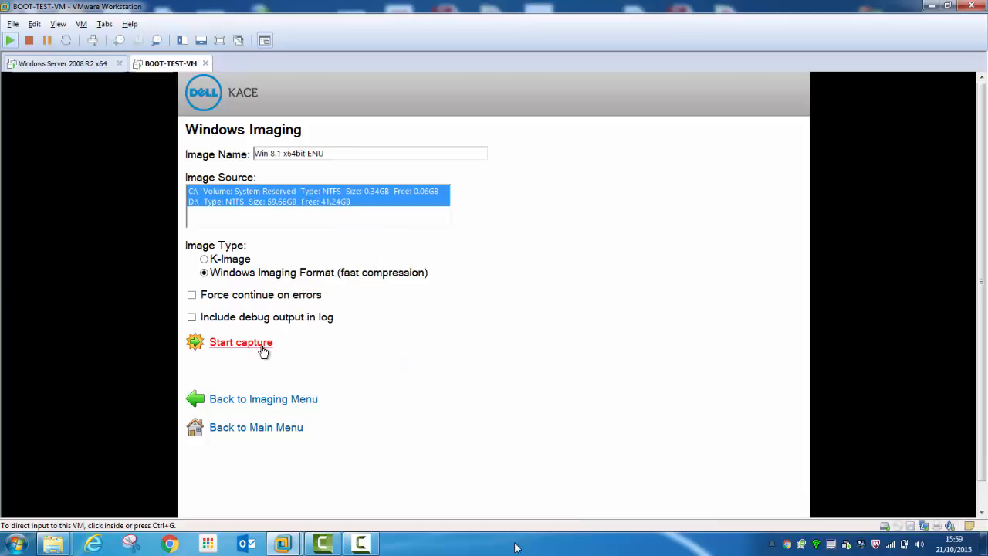
Step: Dismiss the Image Capture Completed notice and review the capture log for exit code 0
click(241, 342)
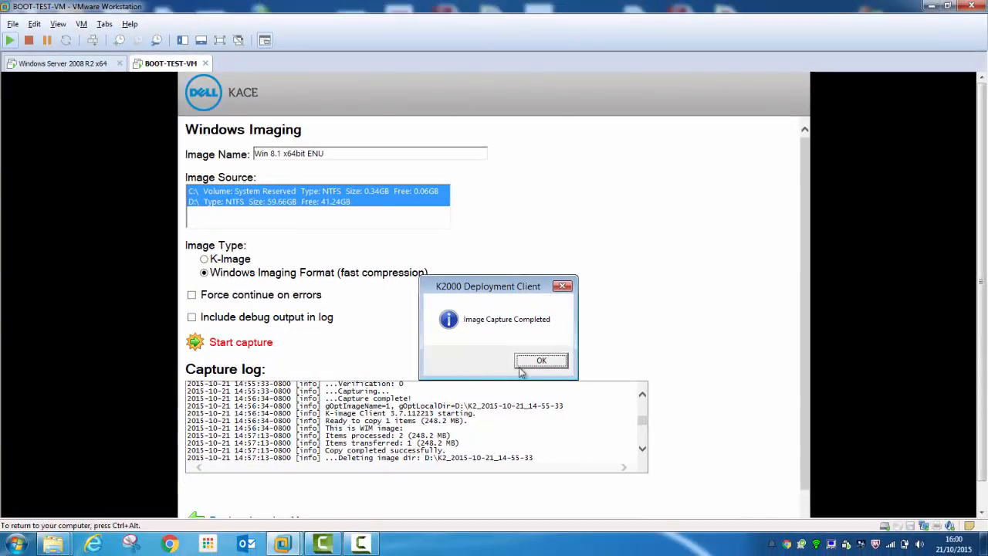
click(542, 360)
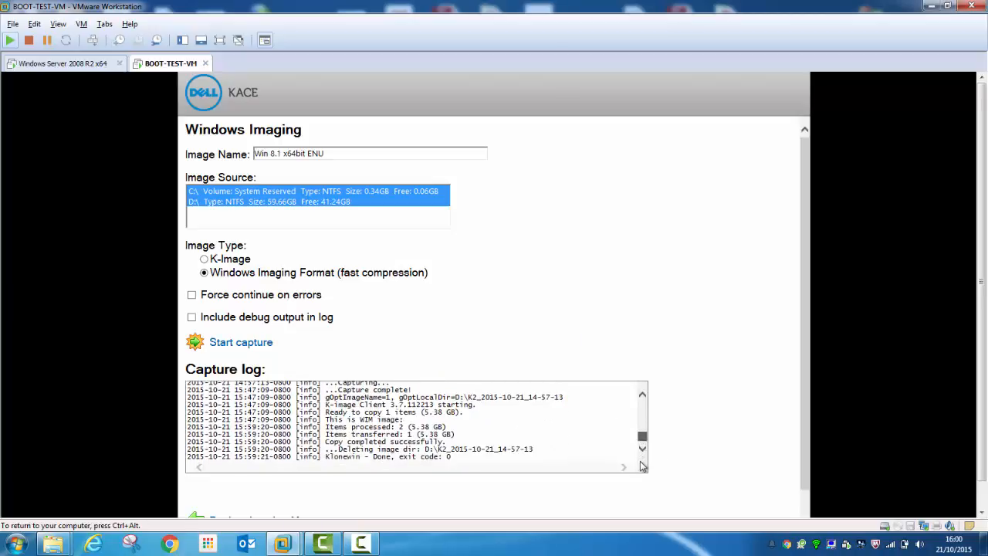
mouse_move(637, 374)
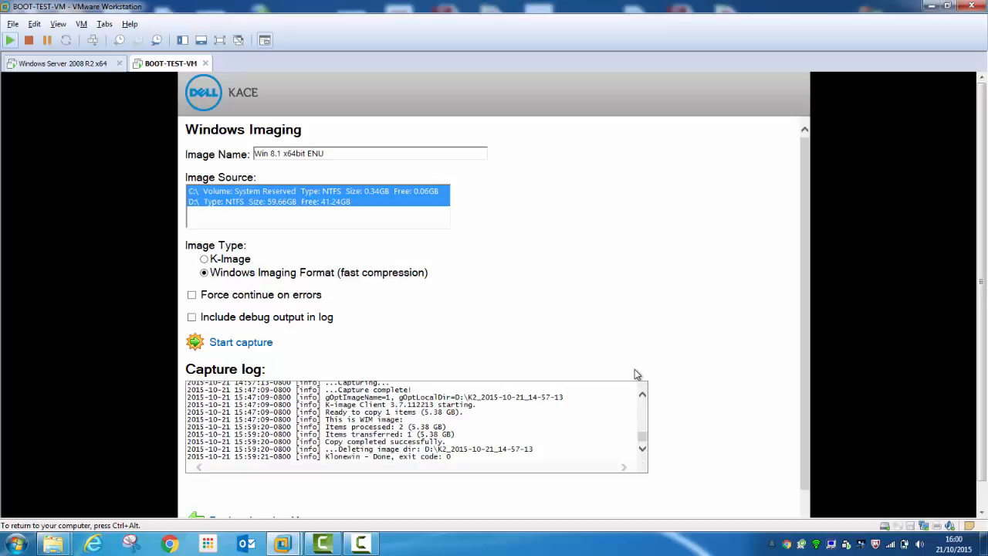
mouse_move(502, 358)
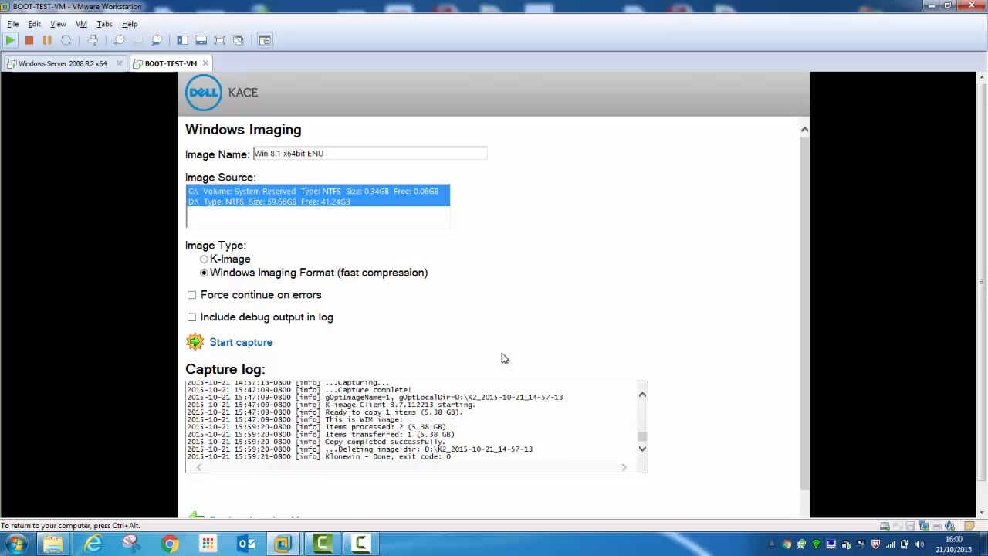
mouse_move(803, 513)
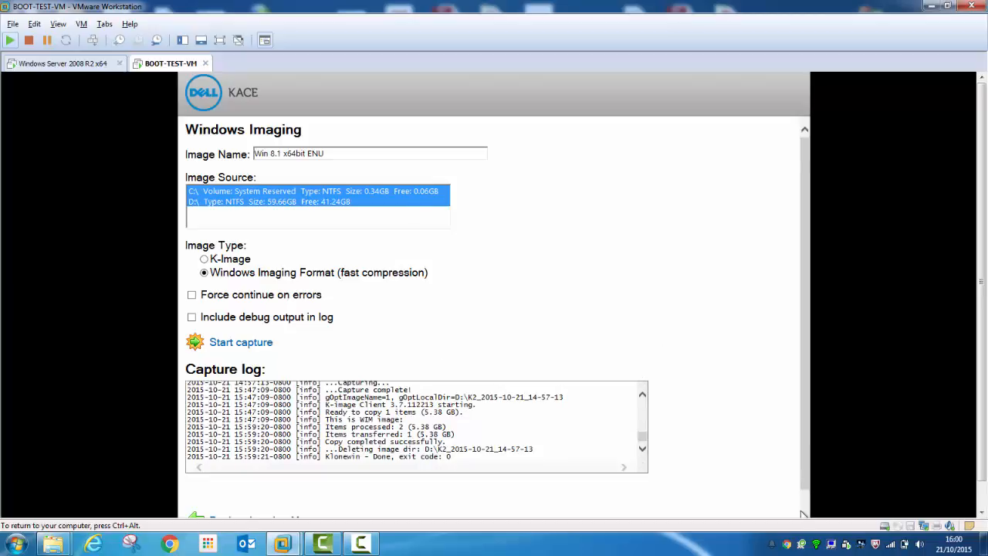
scroll(down, 3)
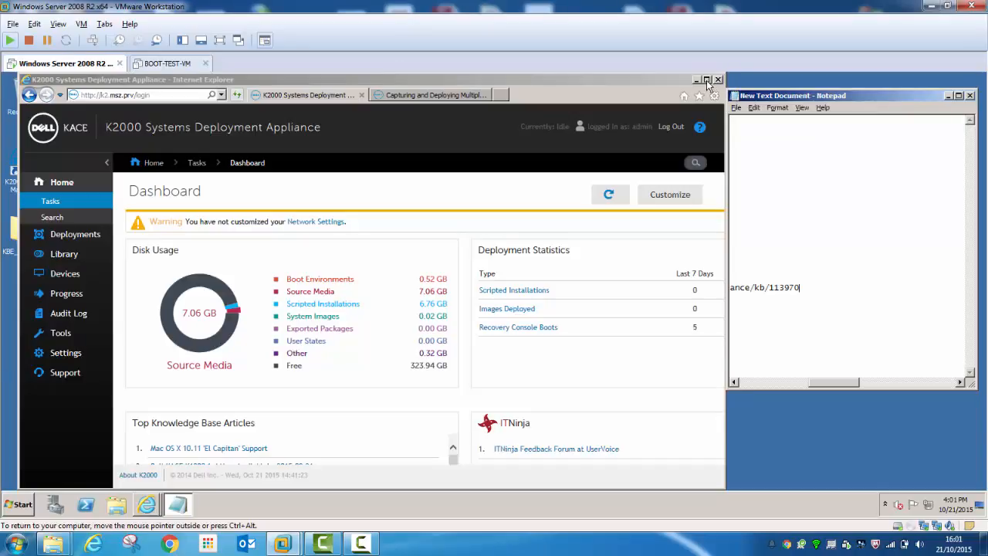
mouse_move(305, 195)
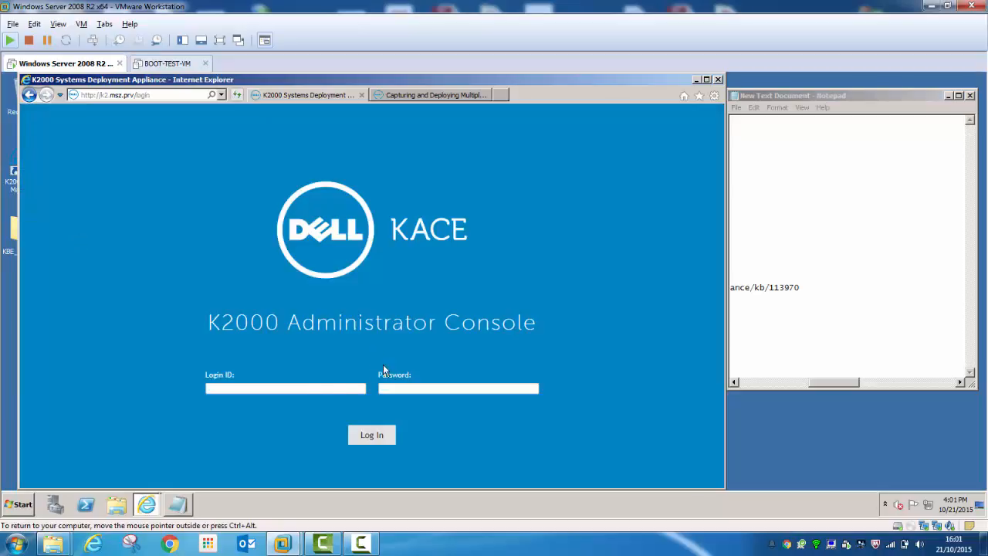
Step: Enter the administrator login ID and password to sign into the K2000 console
text(admin)
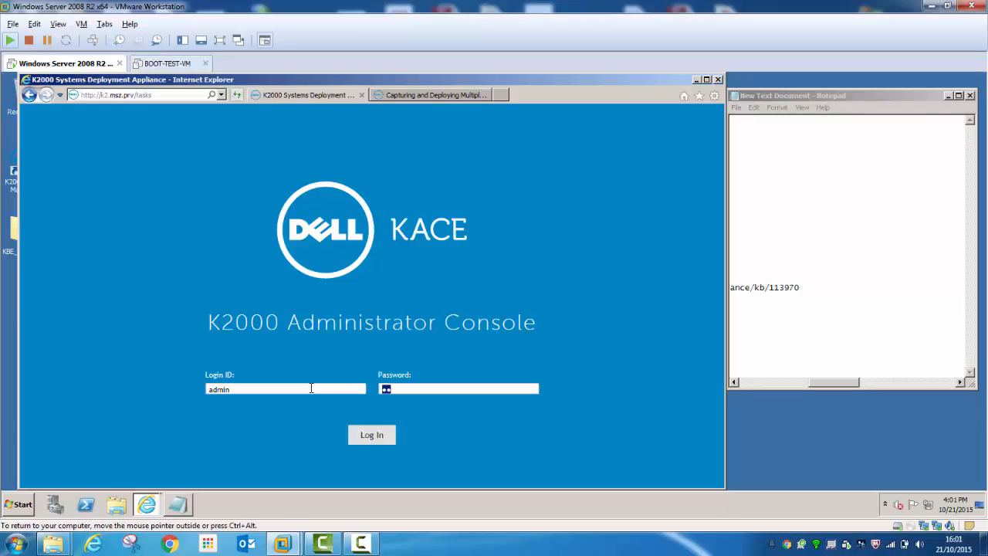
click(372, 434)
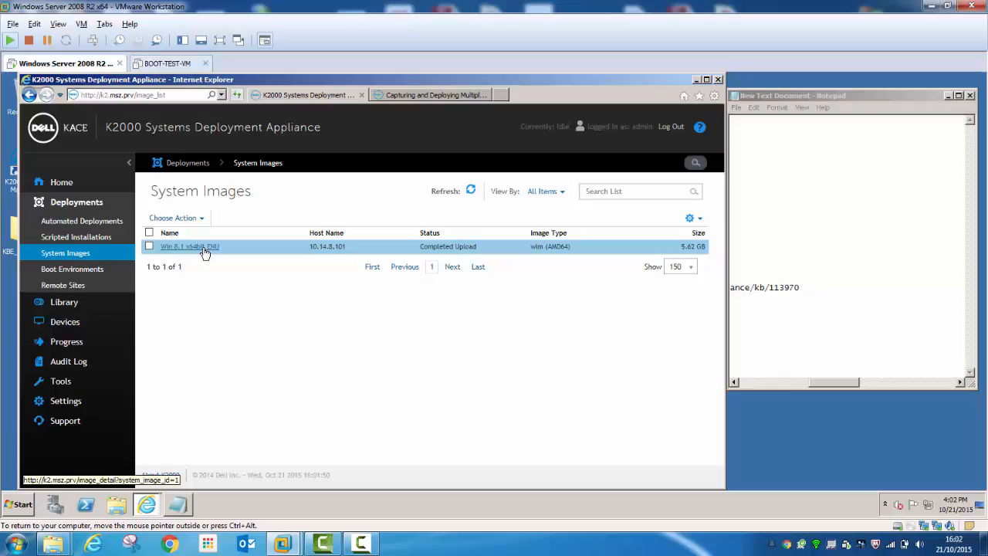
Step: Open the Win 8.1 x64bit ENU image details and scroll to its Installation Plan
click(189, 246)
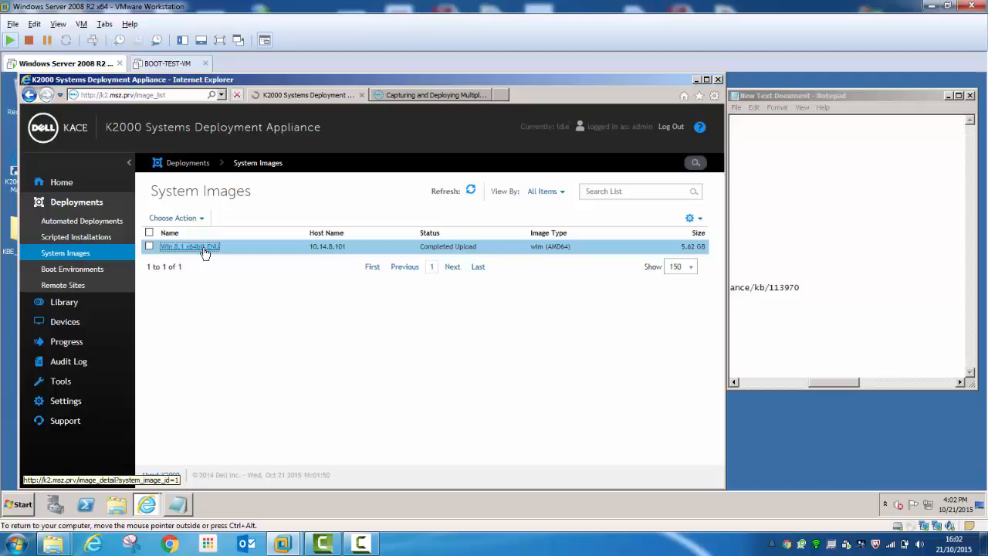
click(189, 245)
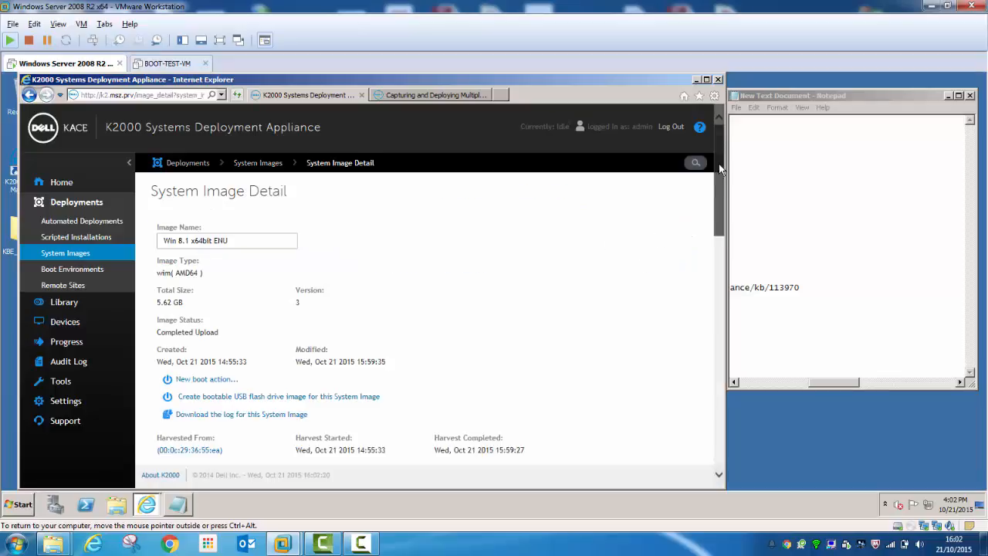
scroll(down, 3)
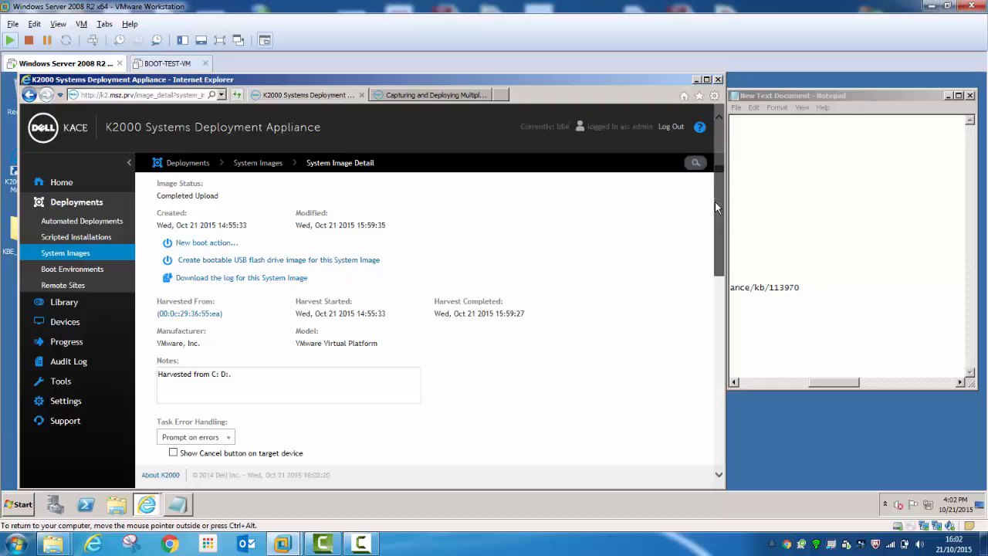
scroll(down, 3)
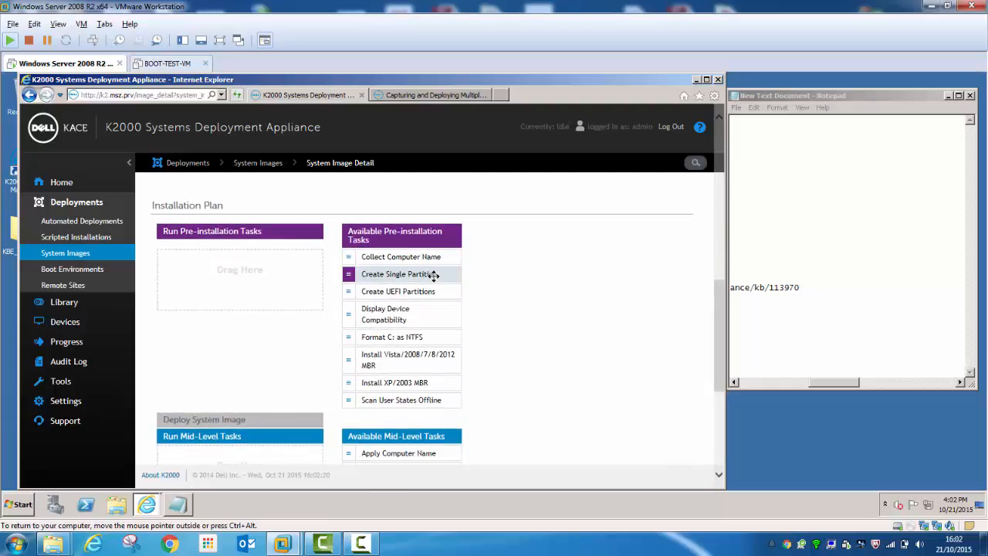
mouse_move(473, 338)
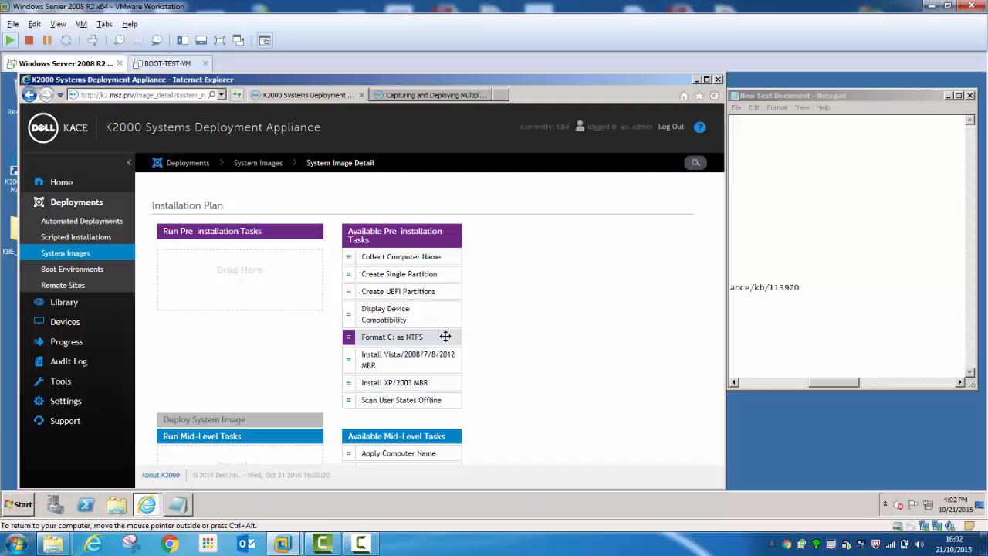
mouse_move(445, 335)
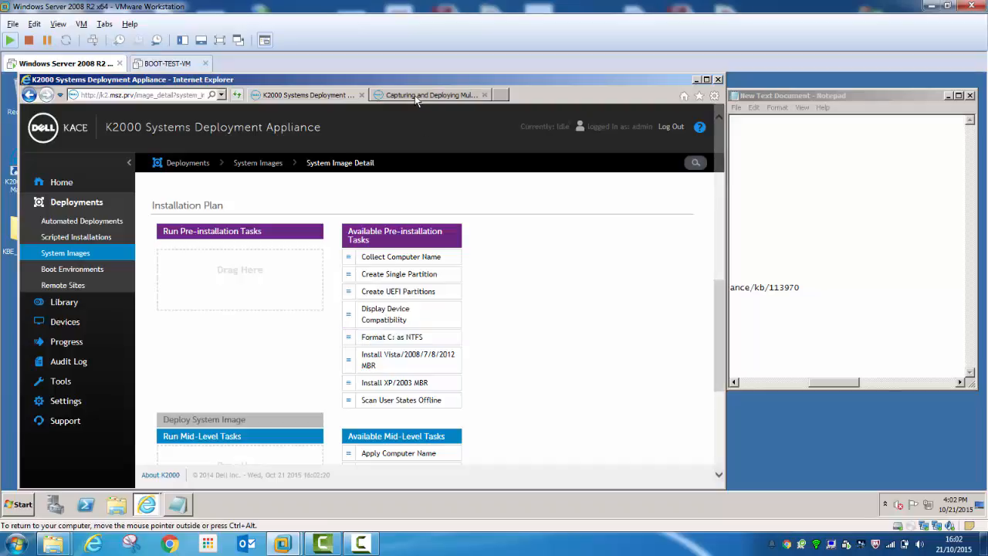
Step: Switch to Dell KB article 113970 on capturing and deploying multiple partitions
click(432, 94)
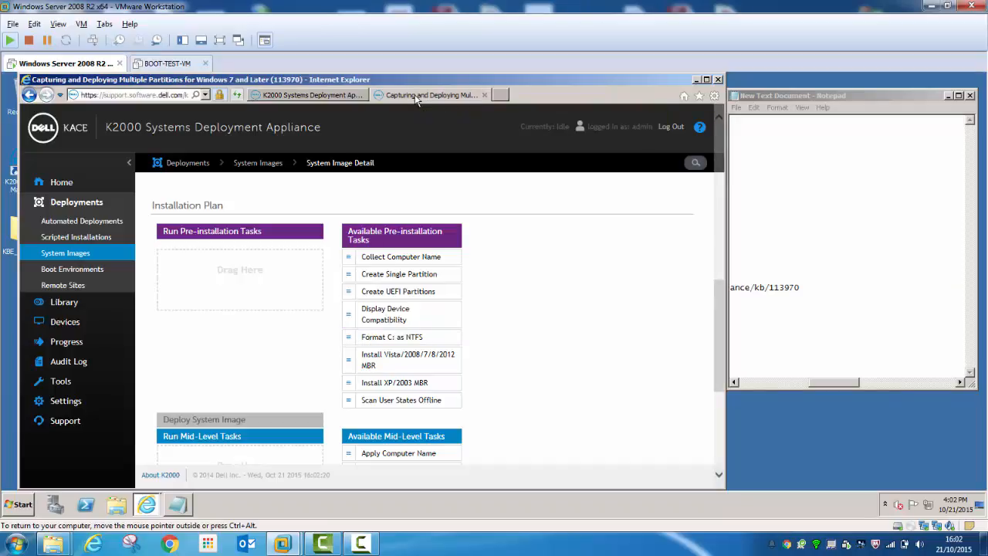
click(431, 94)
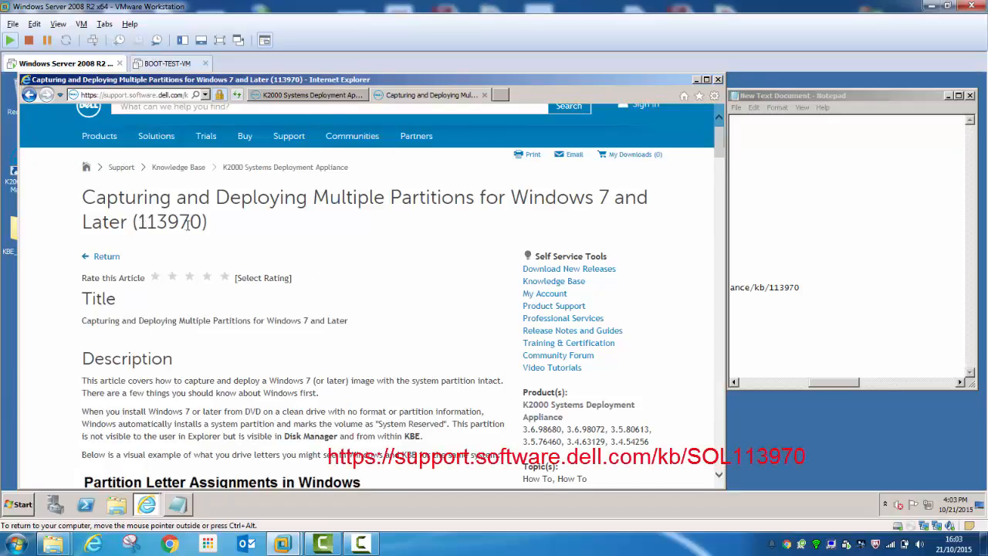
mouse_move(464, 270)
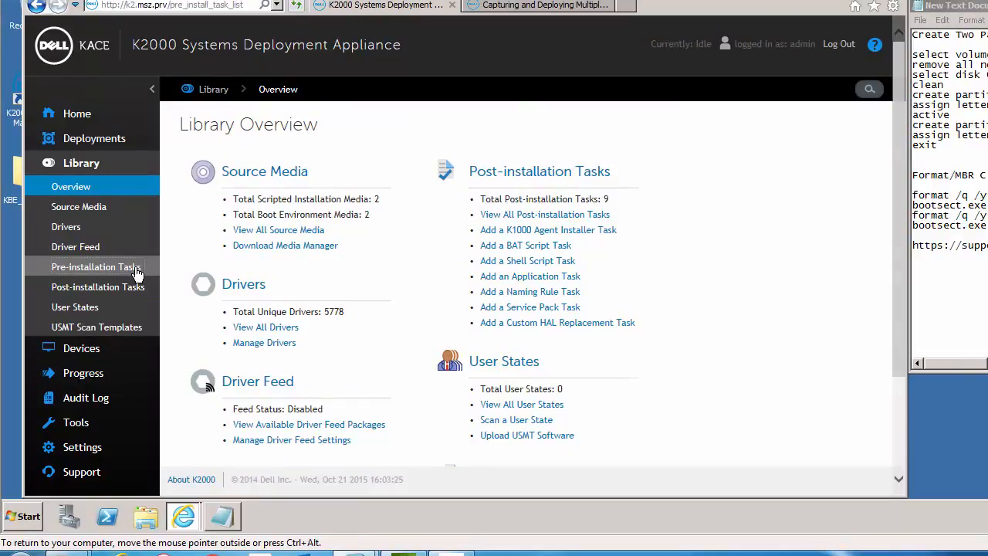
Step: Add a new DISKPART pre-installation task and name it 'Create two partitions'
click(96, 266)
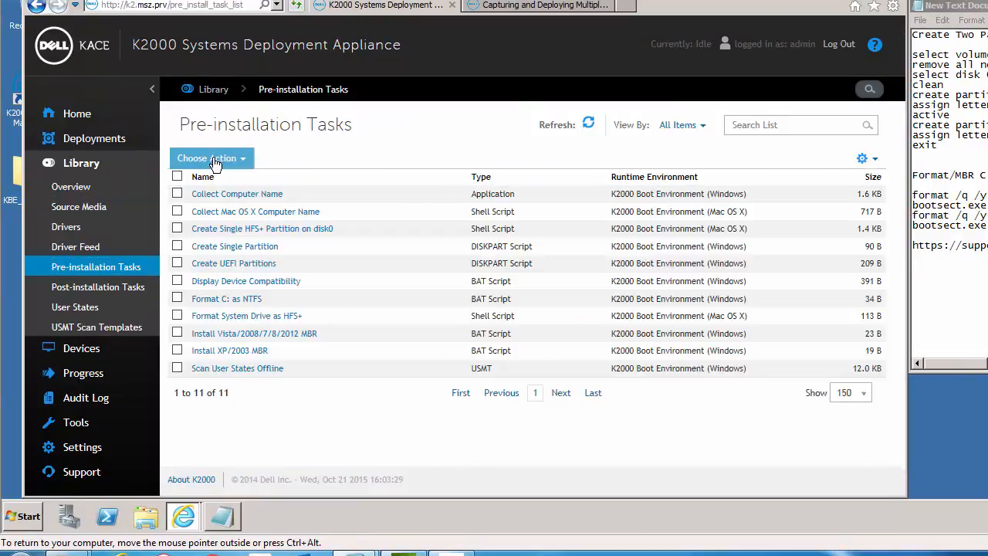
click(209, 158)
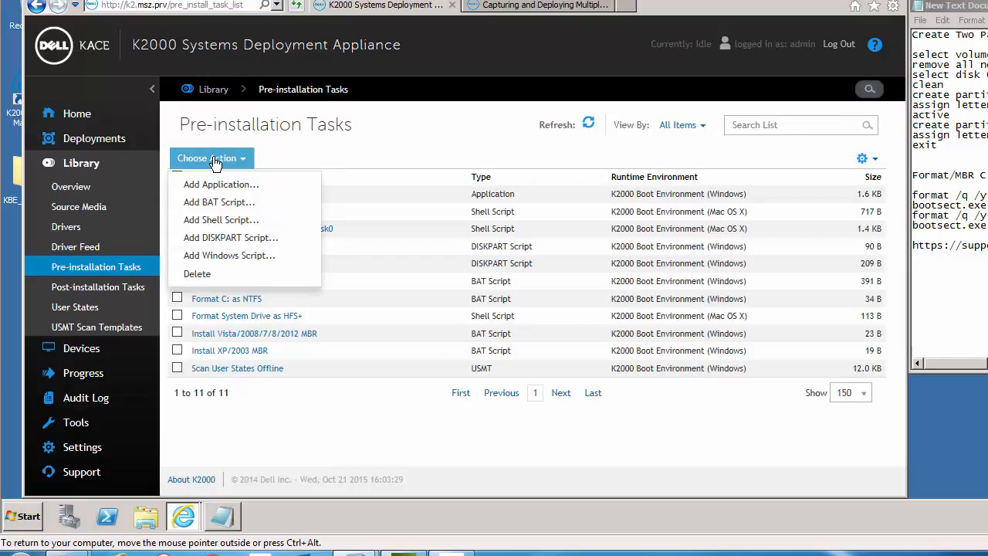
mouse_move(248, 238)
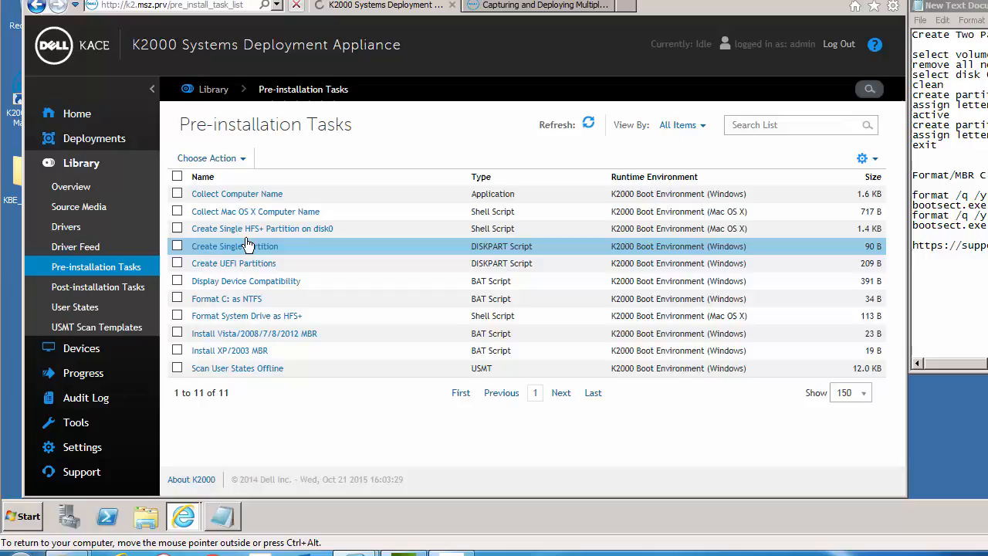
click(235, 245)
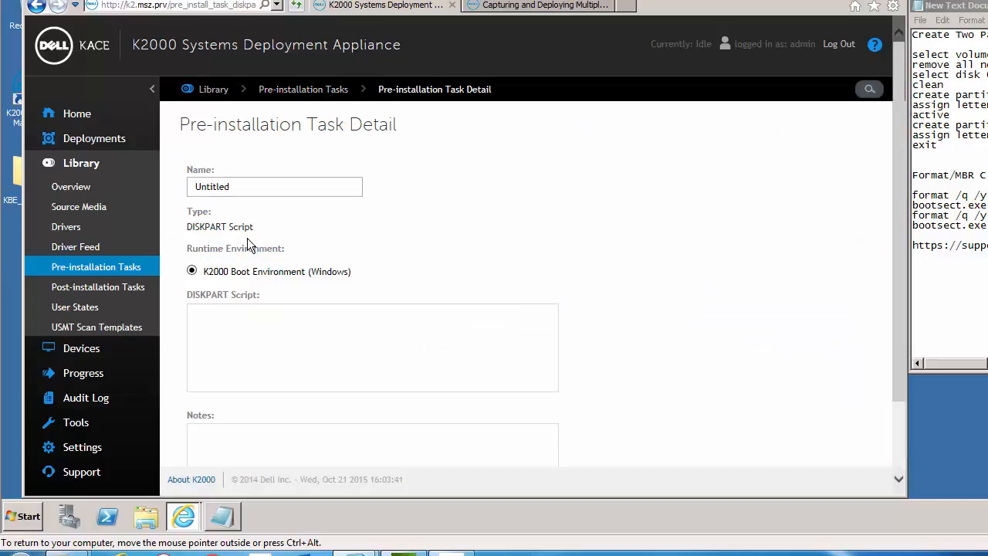
text(C)
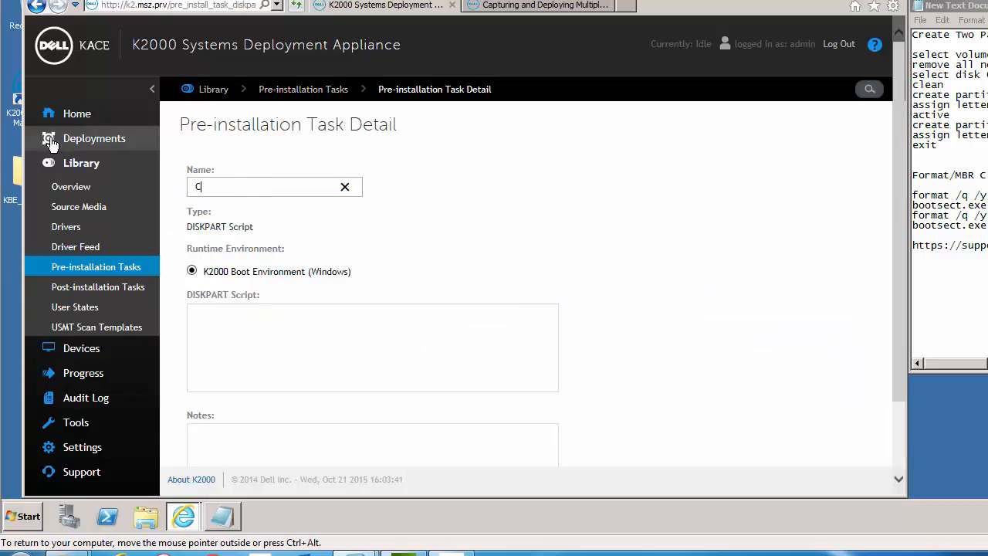
text(reate two pa)
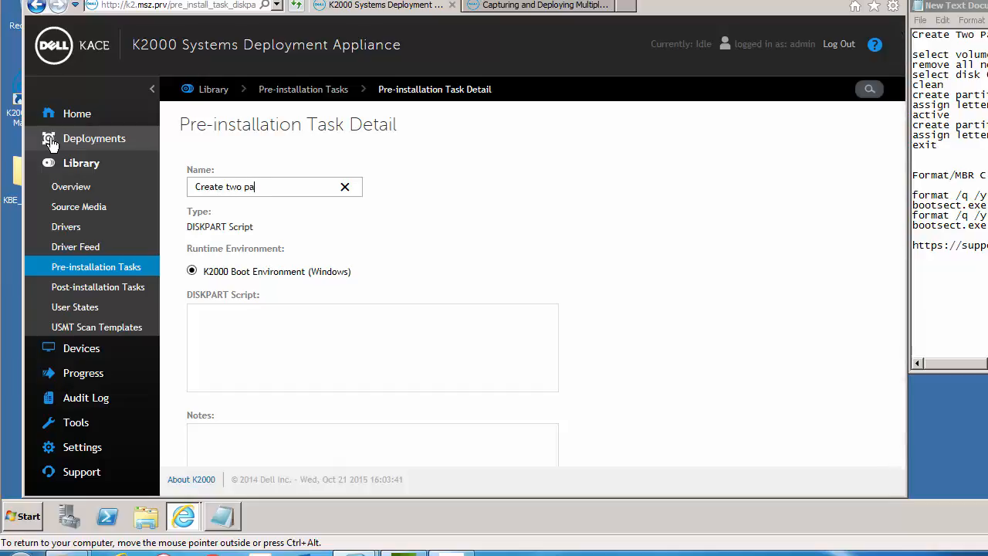
text(rtitio)
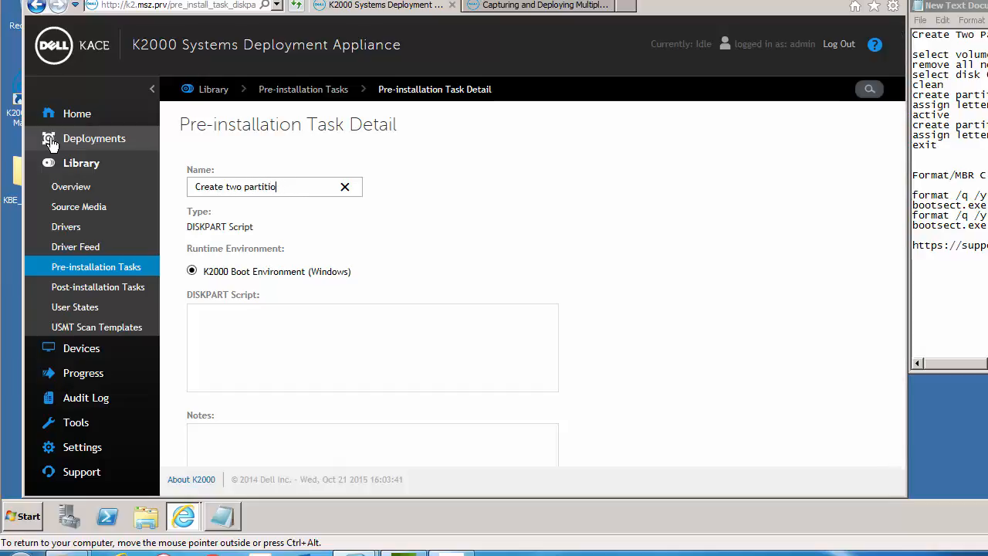
text(ns)
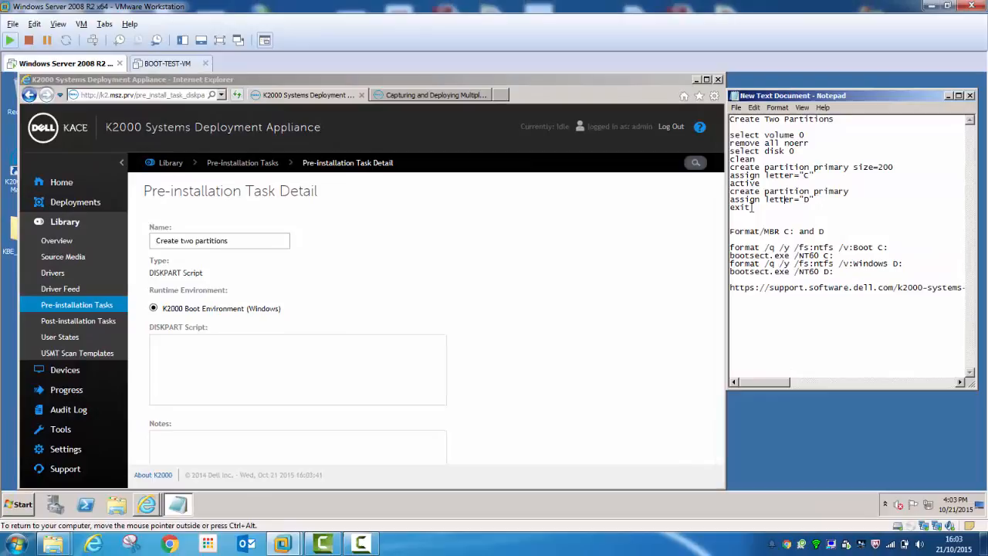
Step: Paste the diskpart script from the notes, including 'create partition primary size=200', and save
drag(730, 135, 749, 207)
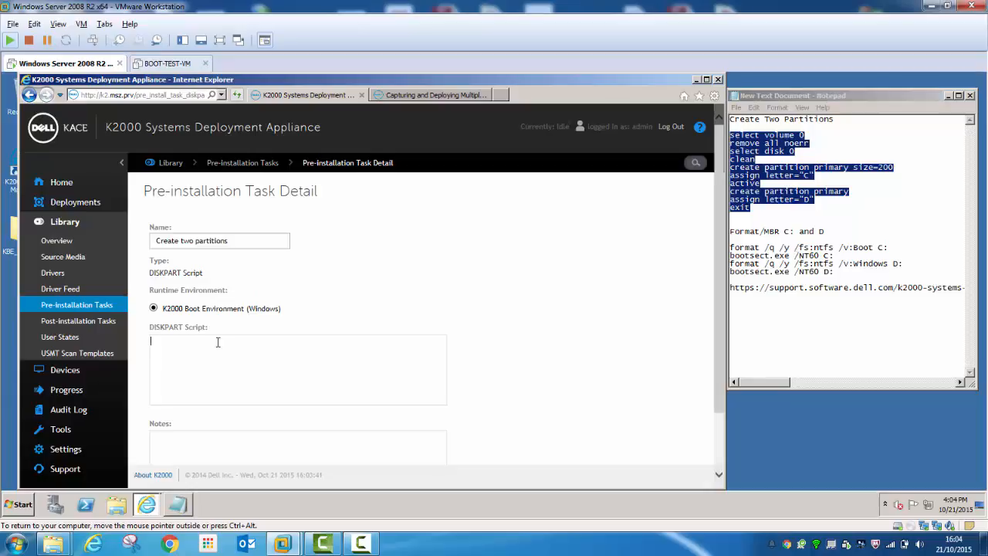
text(create partition primary size=200)
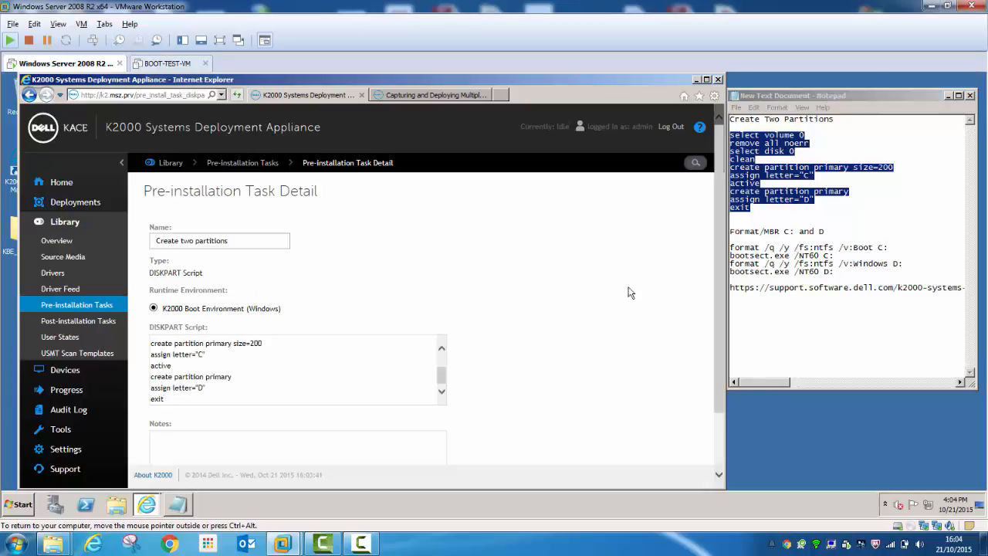
scroll(down, 3)
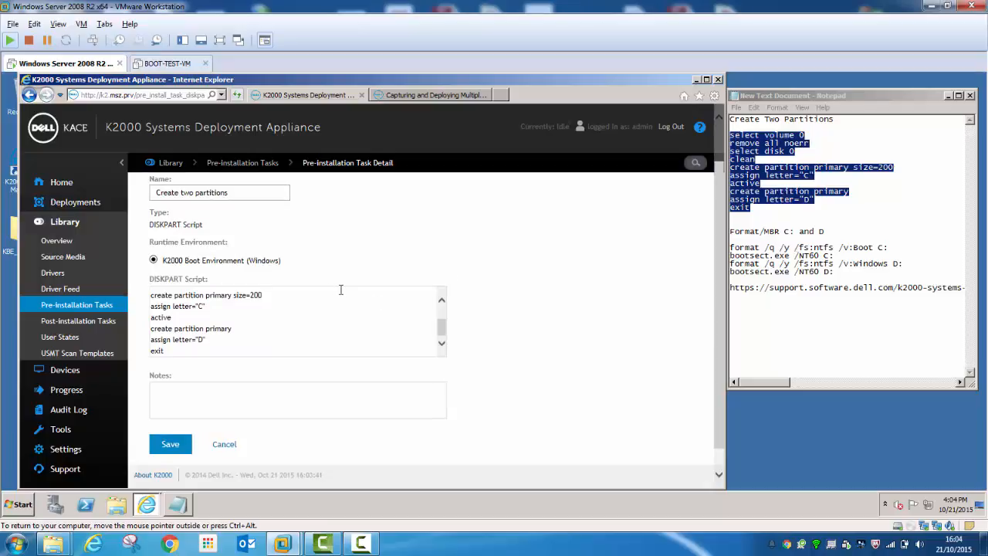
mouse_move(291, 299)
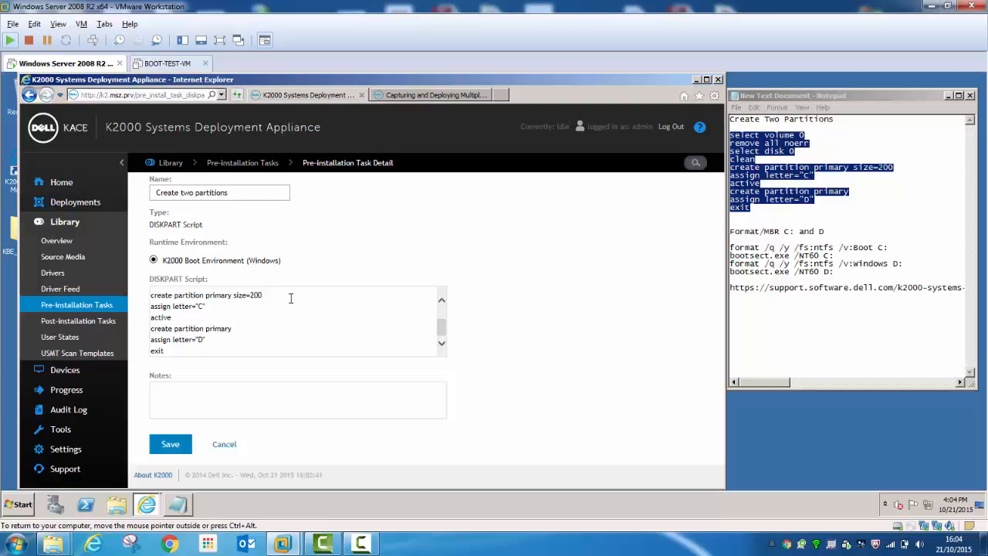
click(164, 350)
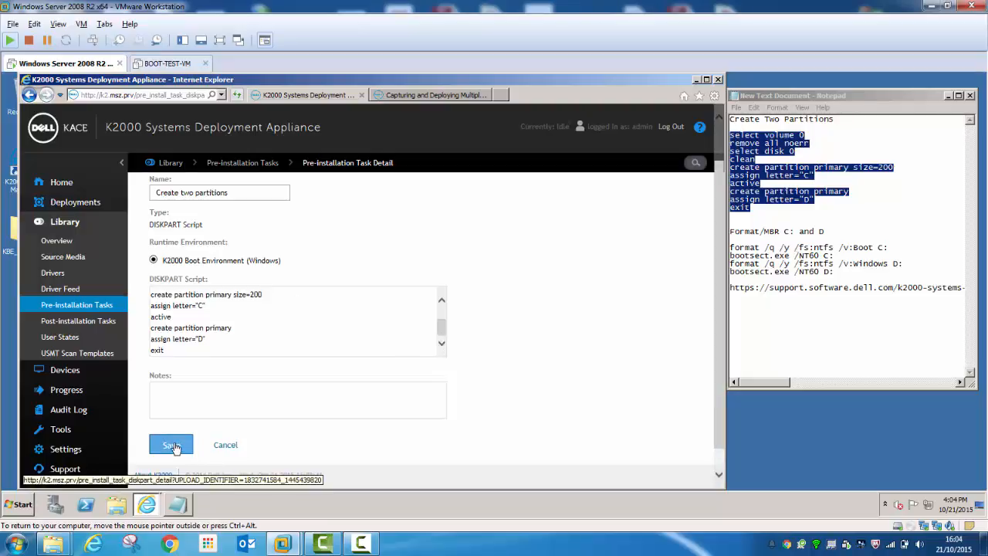
click(170, 444)
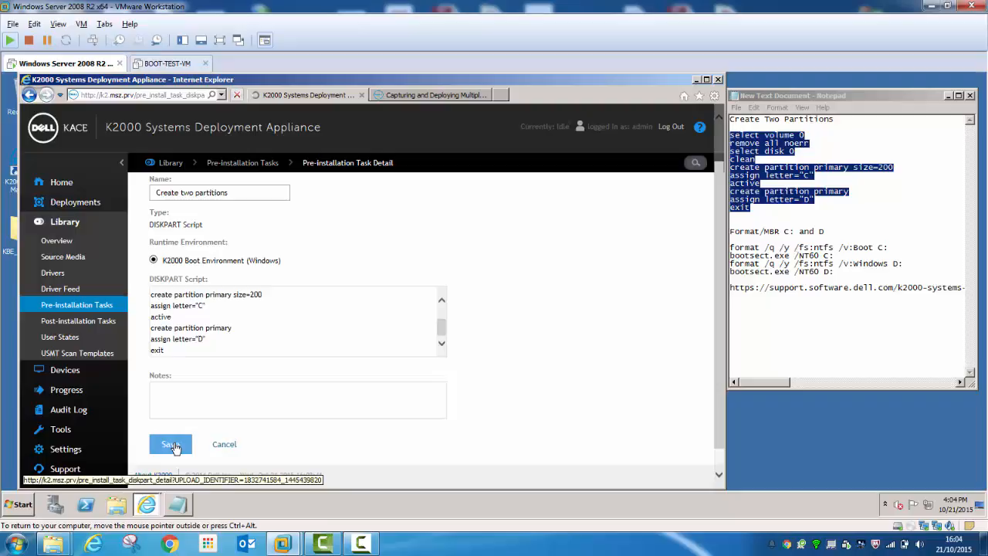
click(170, 444)
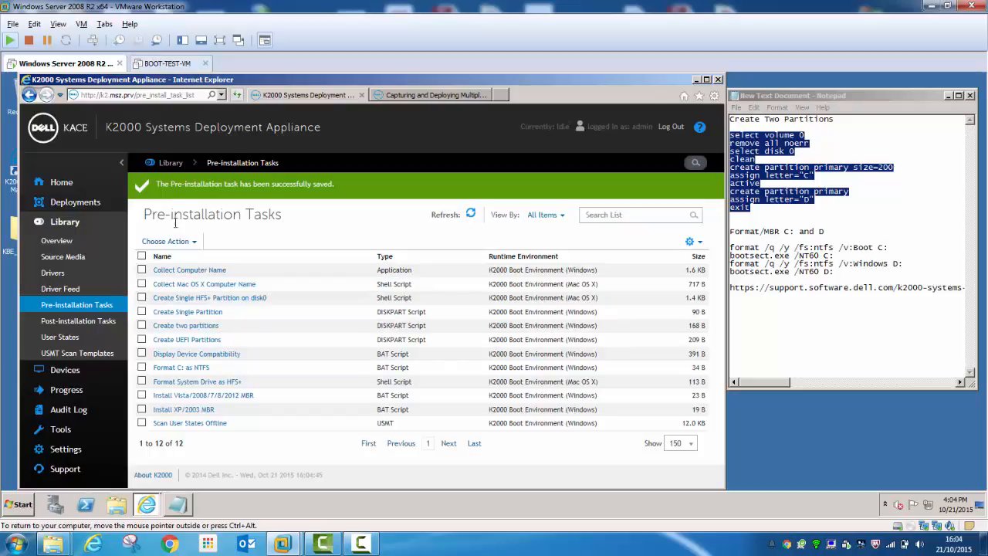
Step: Add a BAT script pre-installation task named 'Format C and D' and save it
click(168, 241)
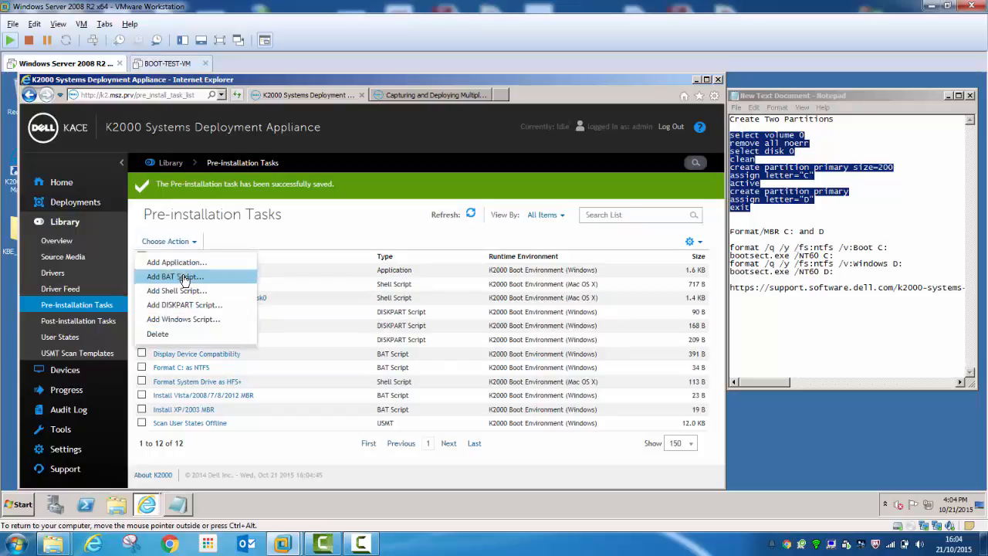
click(189, 269)
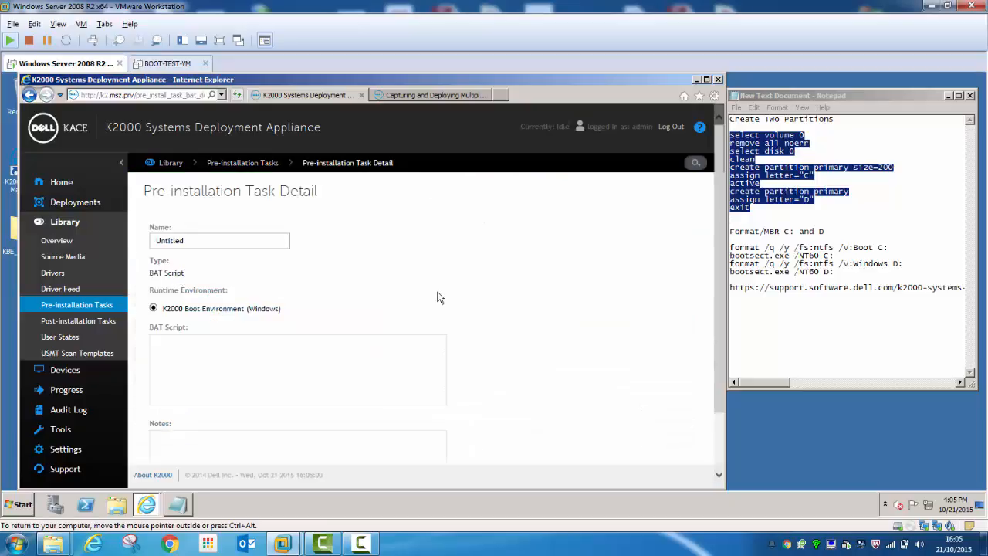
click(219, 240)
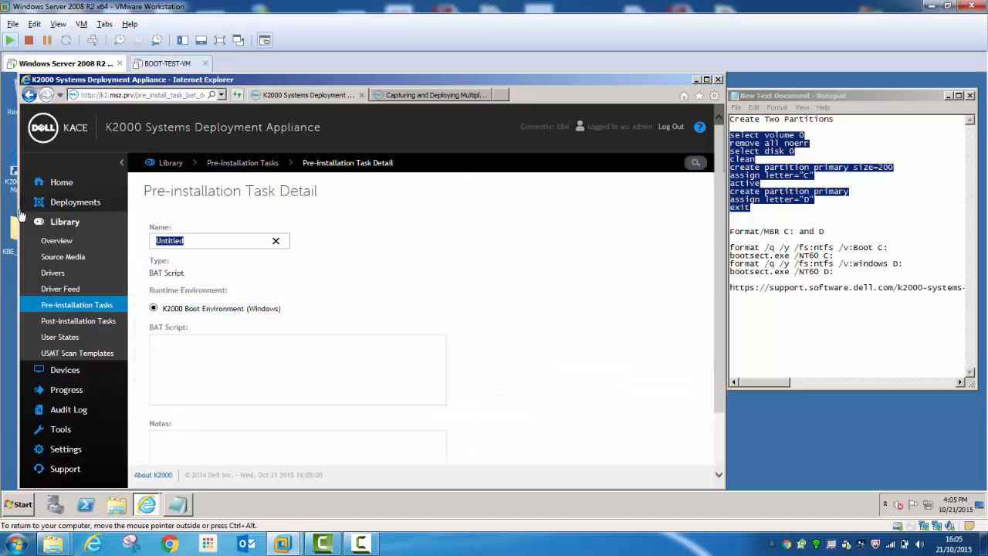
text(Format C and)
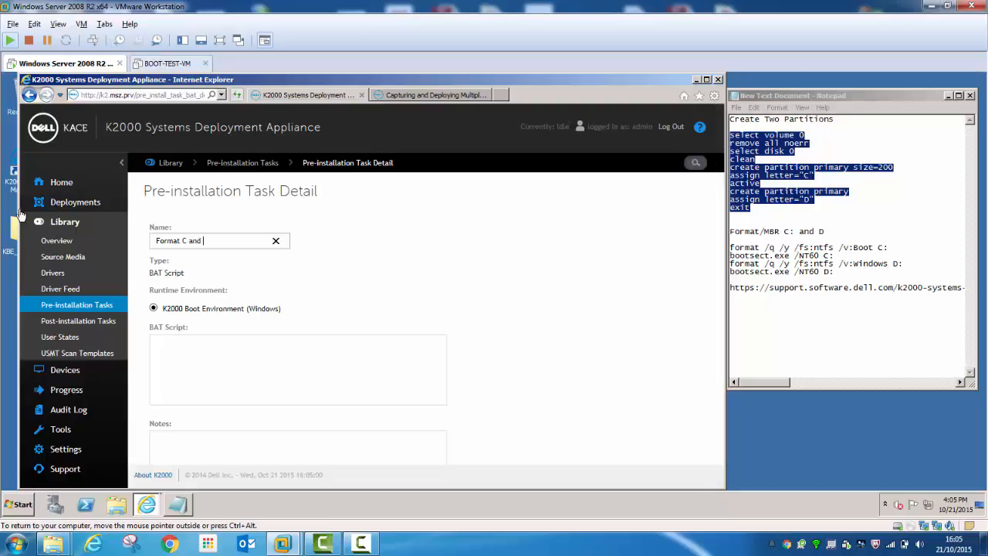
text(D)
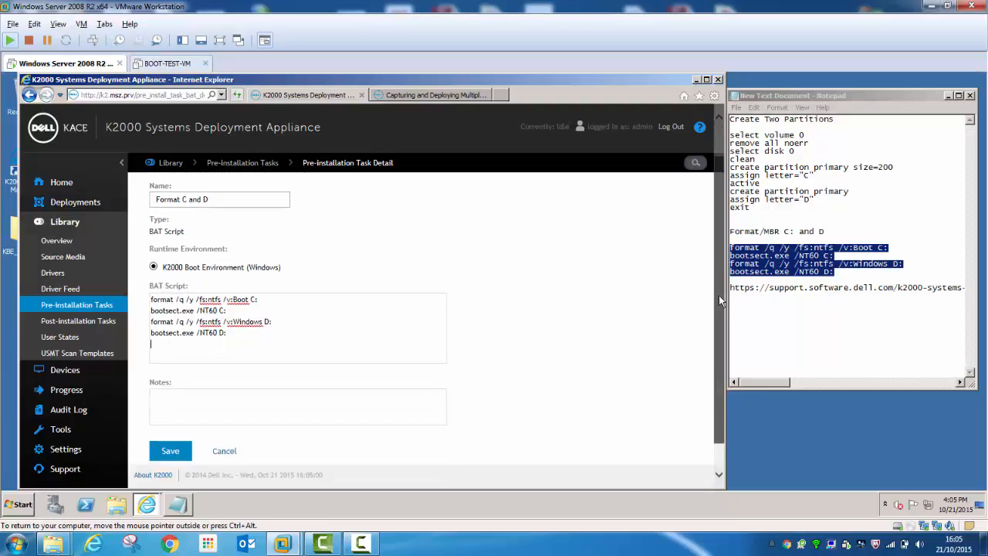
scroll(down, 3)
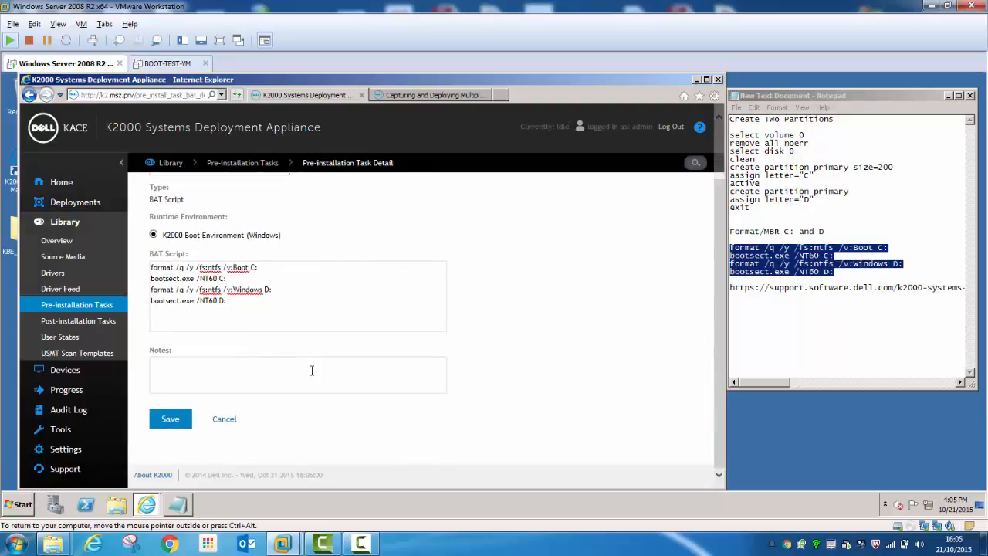
click(170, 418)
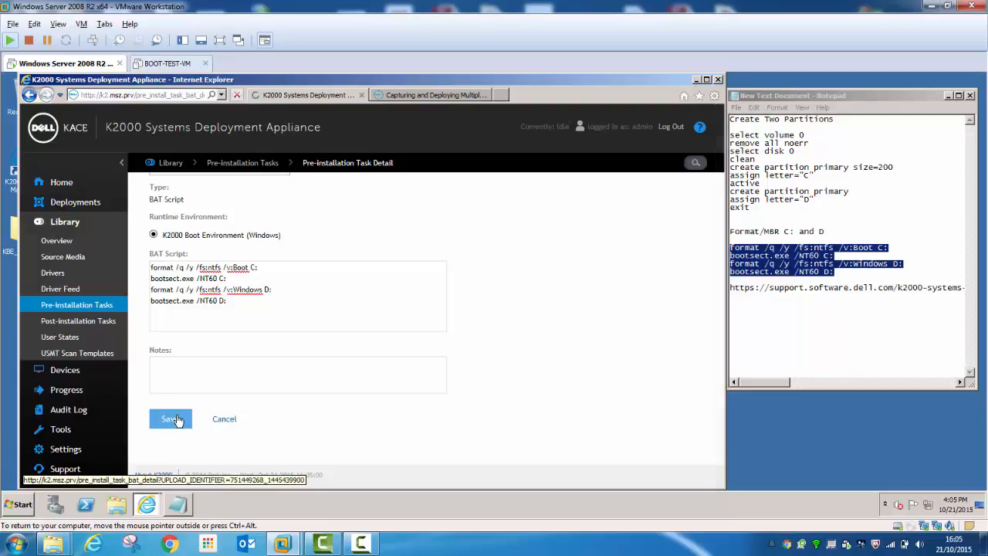
click(170, 419)
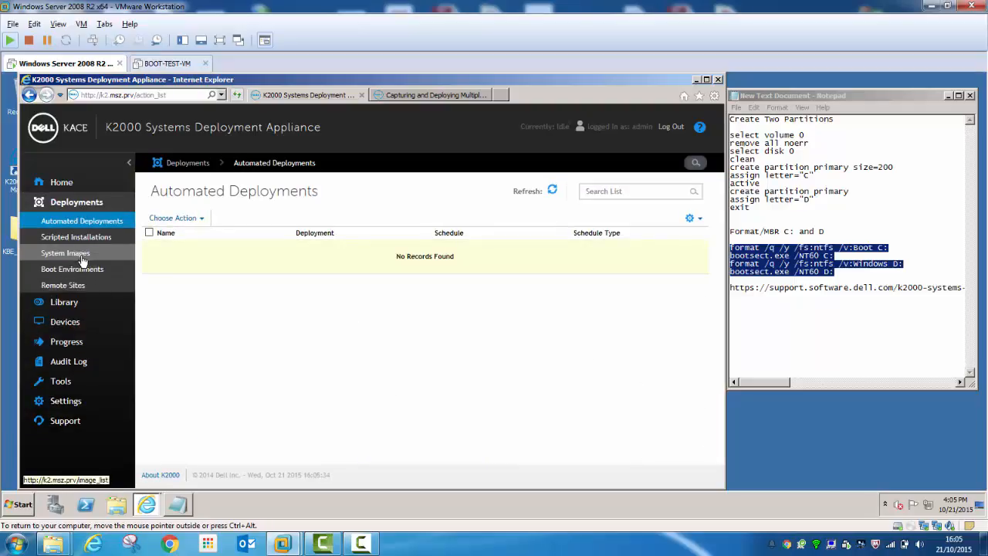
Step: Open Win 8.1 x64bit ENU from System Images and tick 'Use driver feed'
click(65, 253)
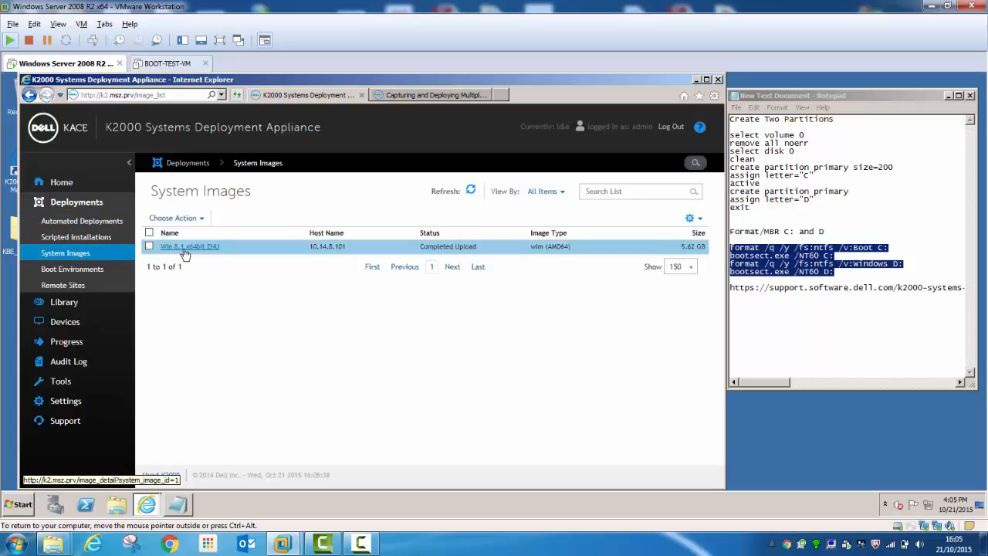
click(190, 247)
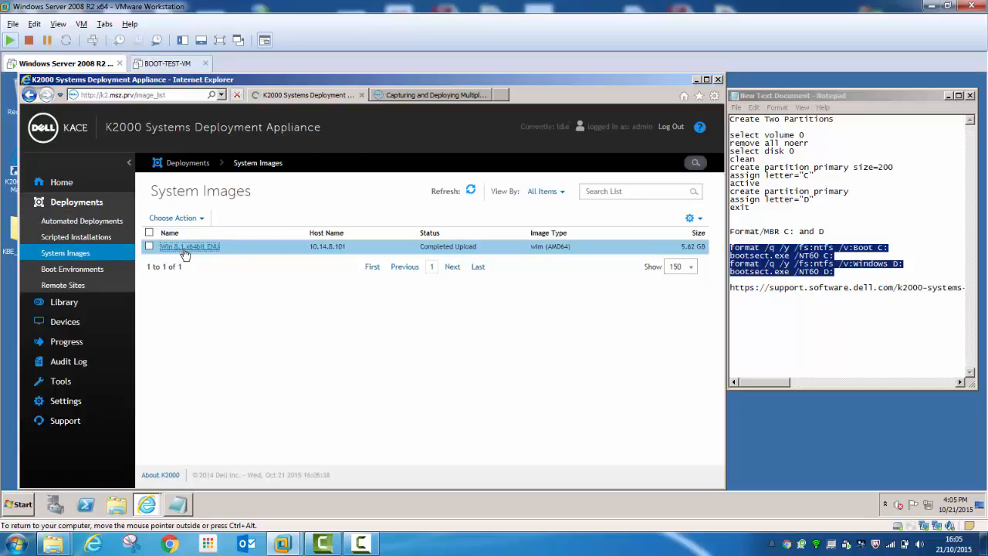
click(186, 246)
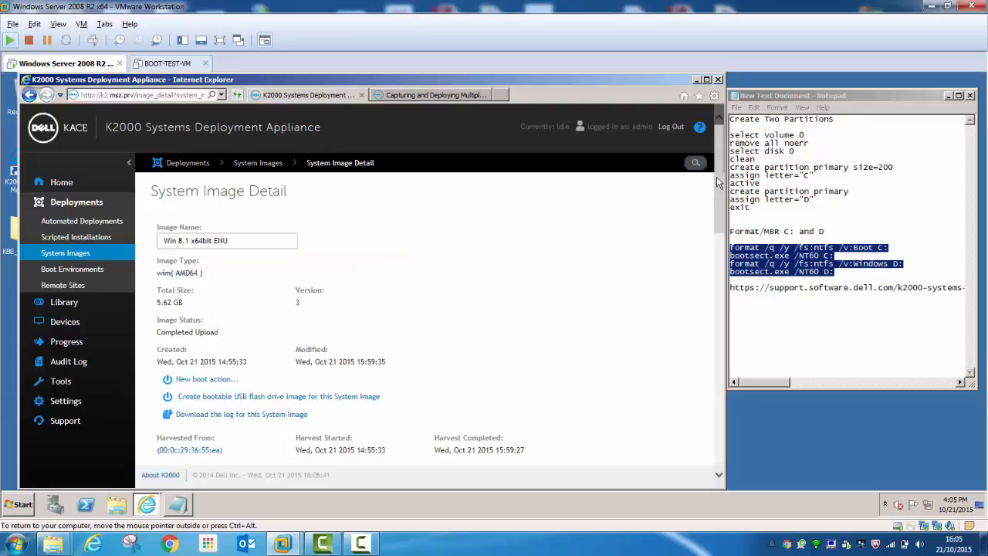
scroll(down, 3)
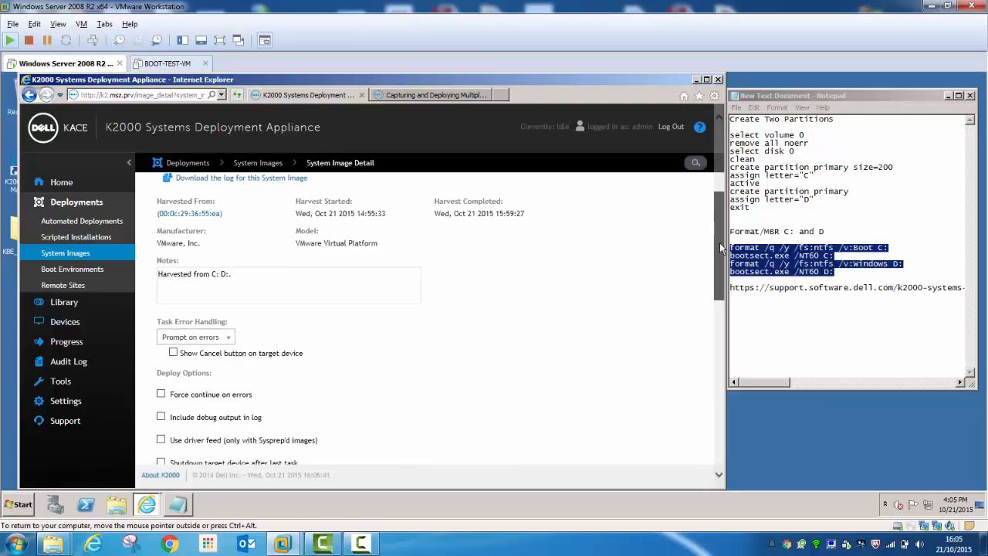
scroll(down, 3)
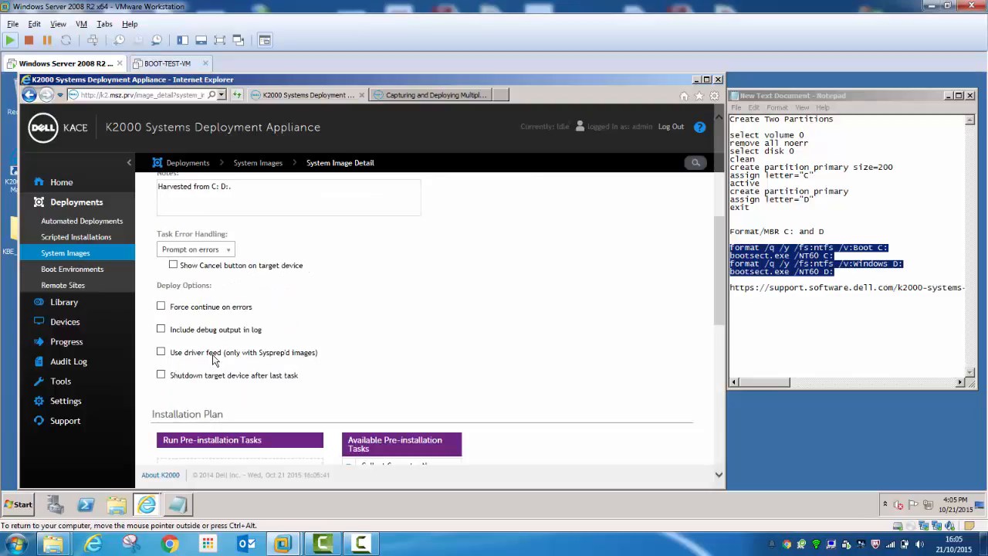
mouse_move(228, 361)
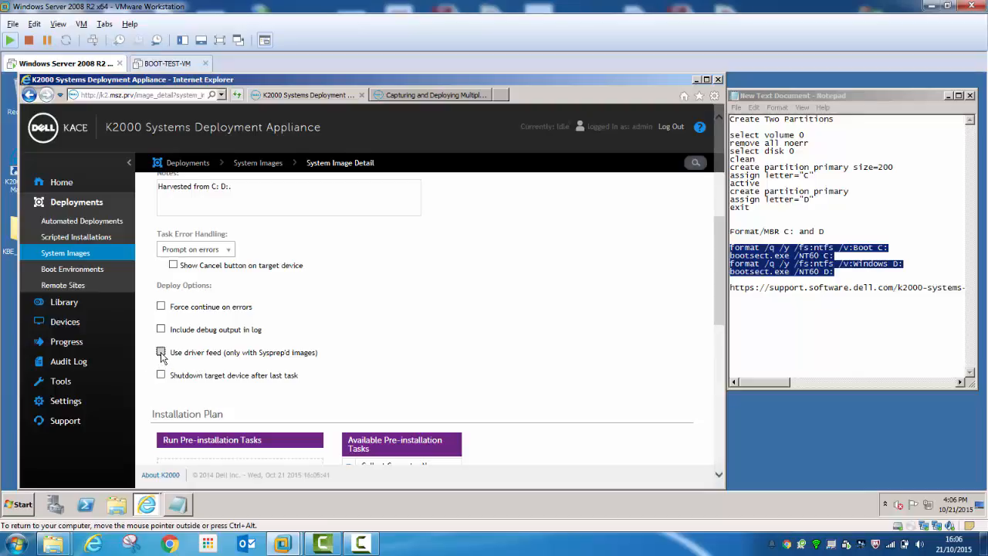
click(161, 352)
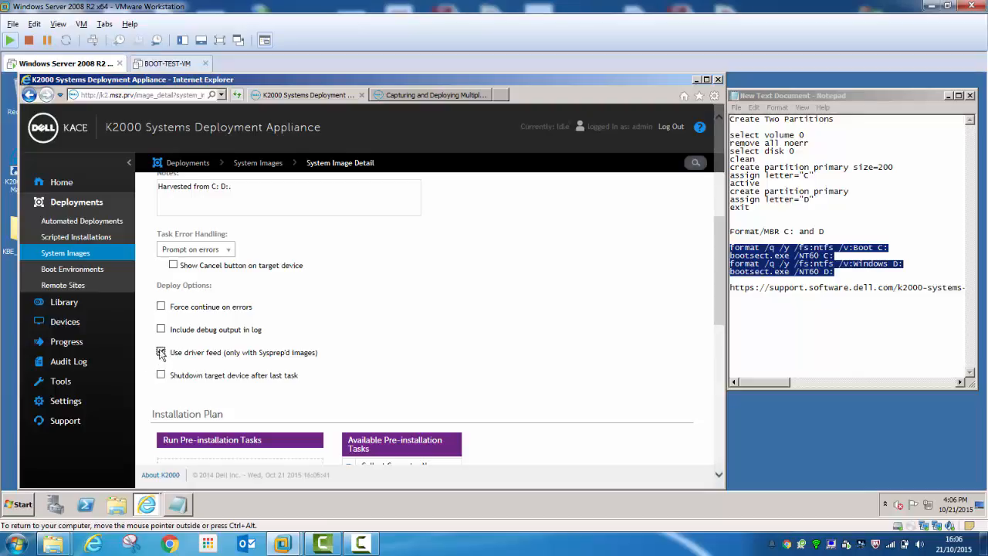
click(161, 352)
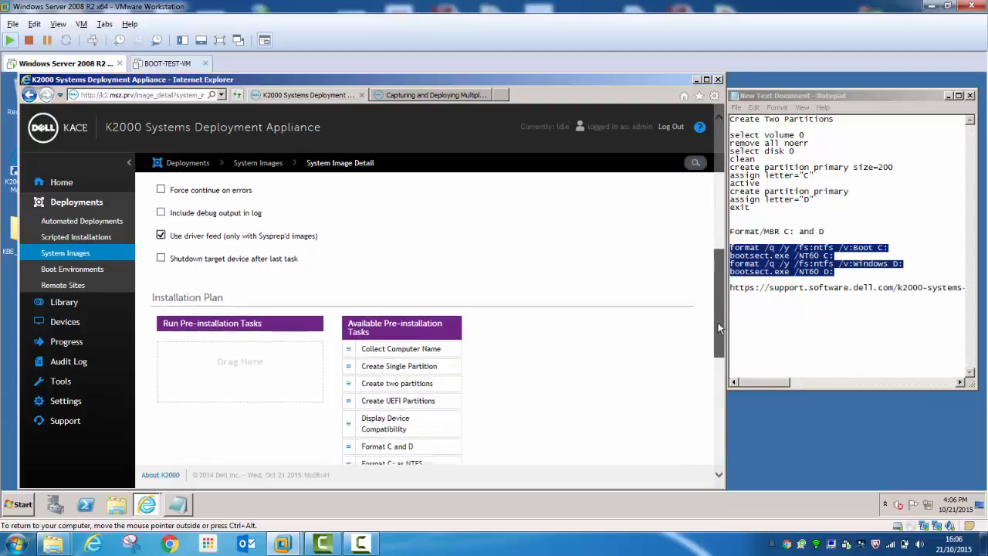
Step: Add the 'Create two partitions' and 'Format C and D' pre-installation tasks to the image
scroll(down, 3)
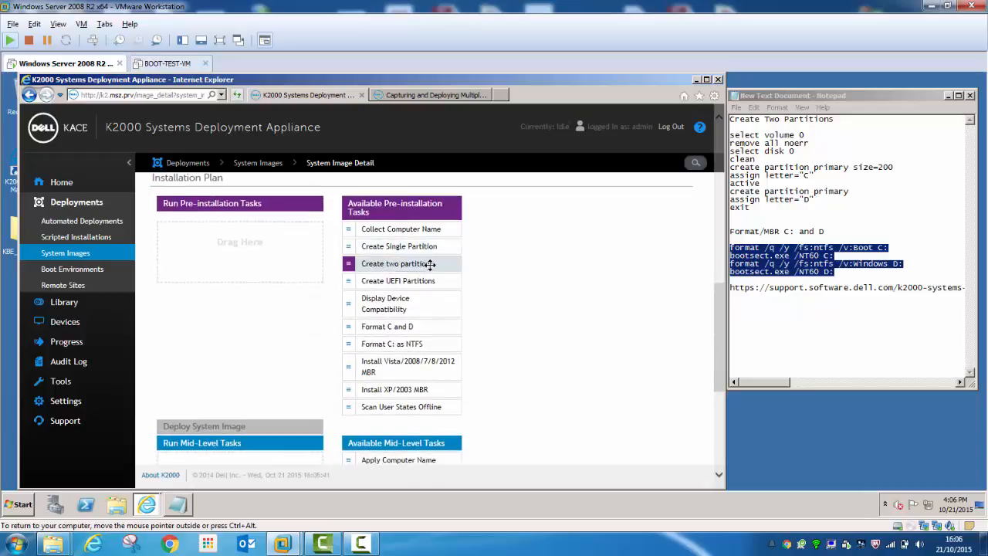
drag(398, 263, 239, 231)
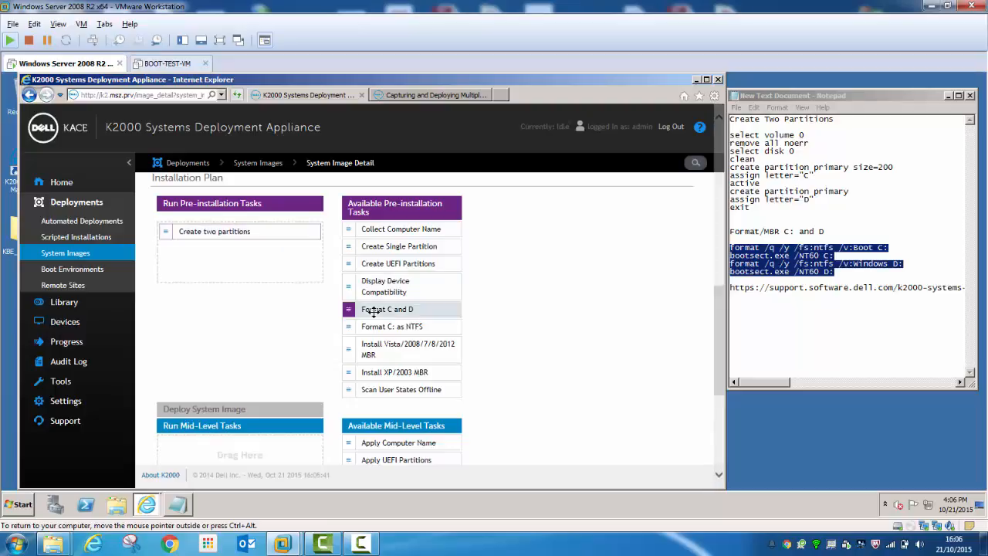
drag(387, 309, 238, 270)
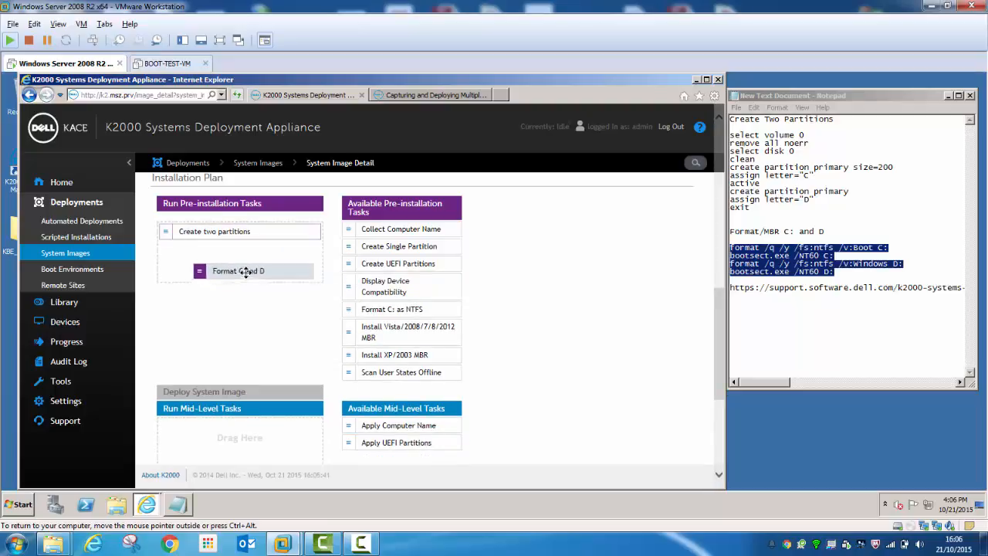
drag(237, 271, 204, 249)
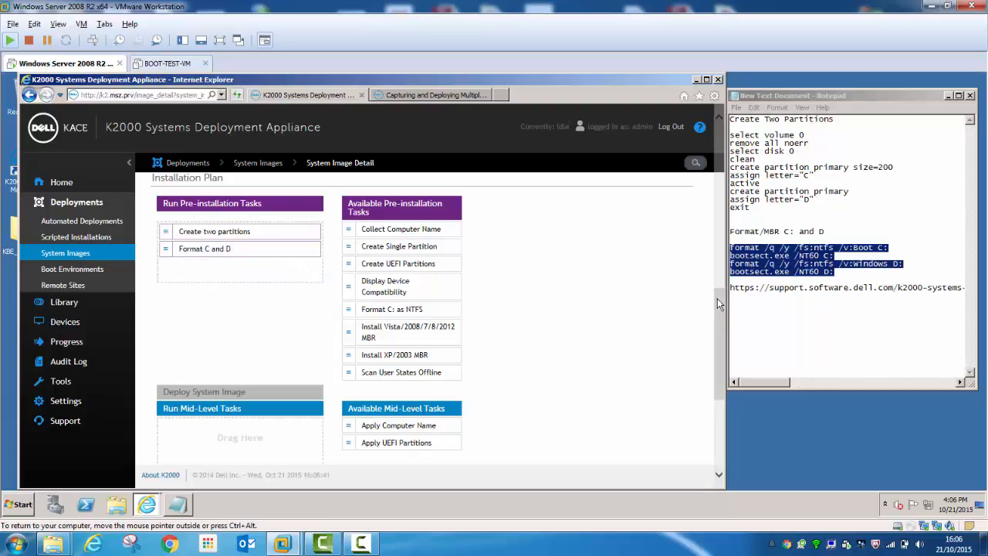
Step: Save the Win 8.1 x64bit ENU image detail changes
scroll(down, 3)
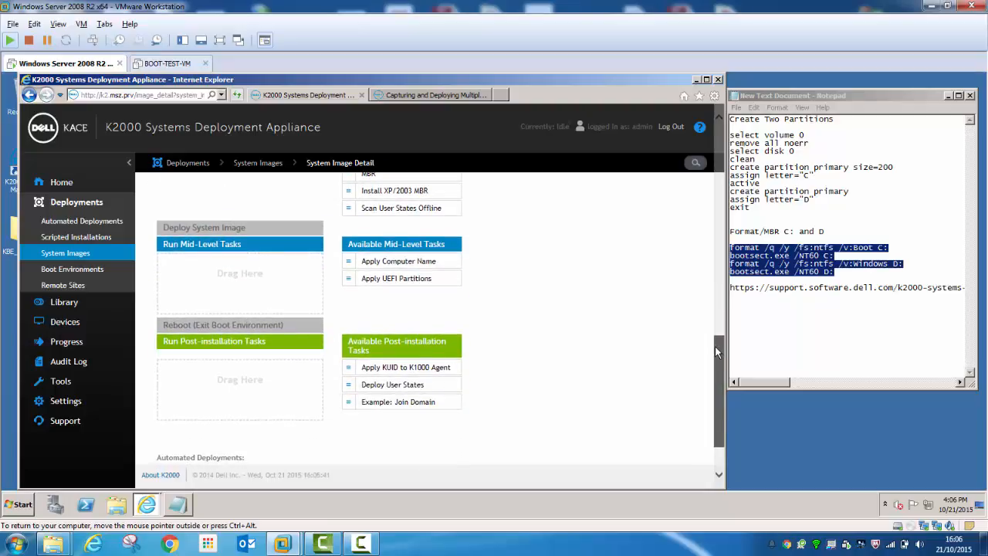
scroll(down, 3)
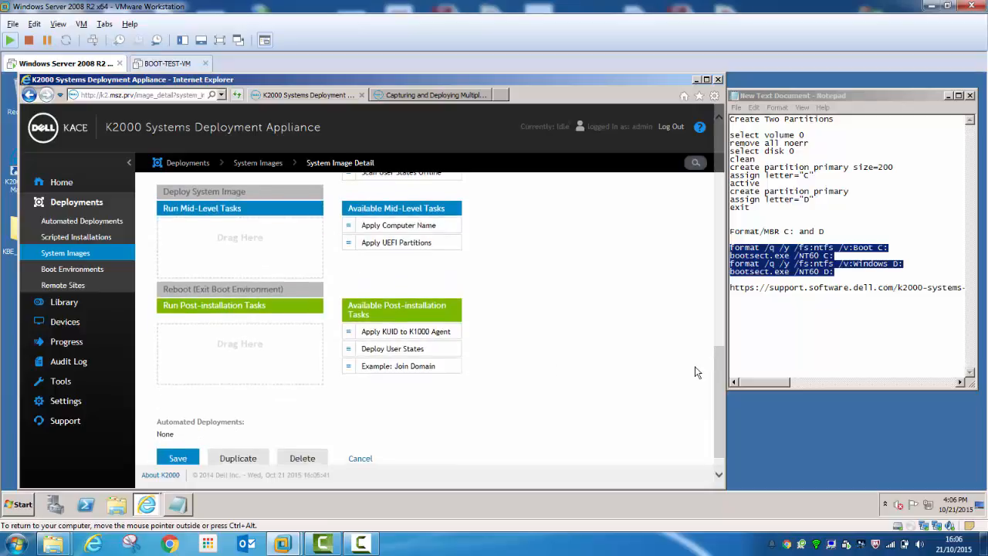
scroll(down, 3)
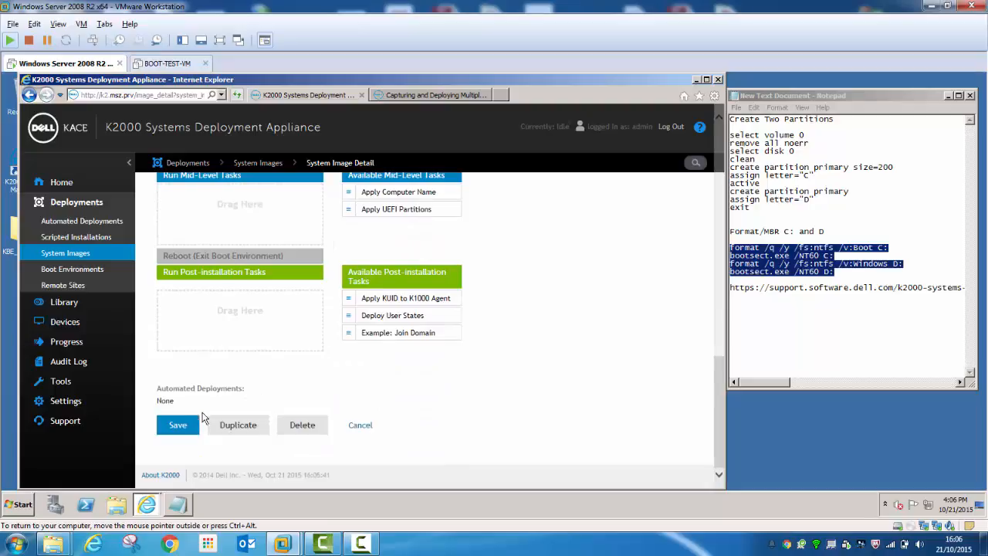
click(178, 425)
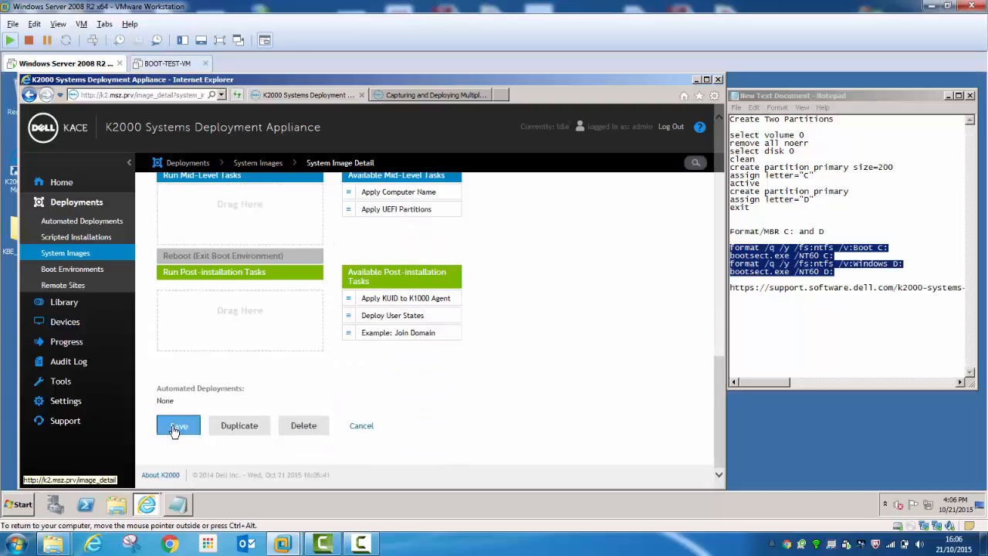
click(178, 426)
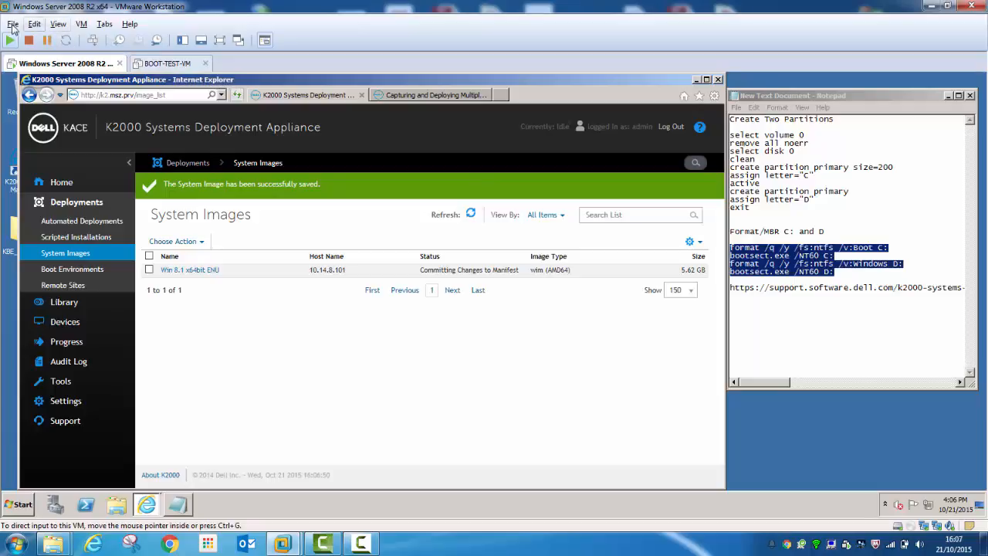
click(12, 24)
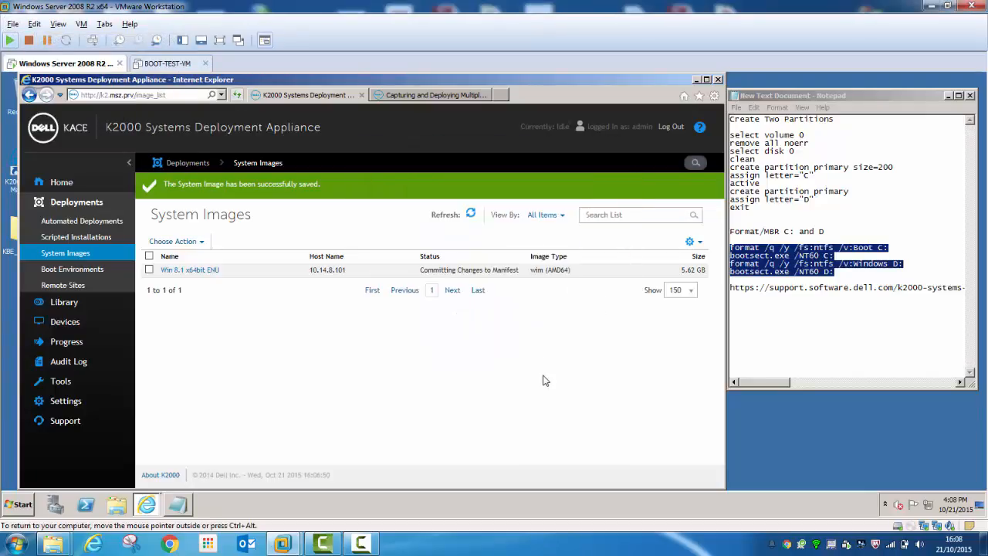
Step: Power on Deploy Test and start deploying the Win 8.1 x64bit ENU image via Imaging
click(251, 63)
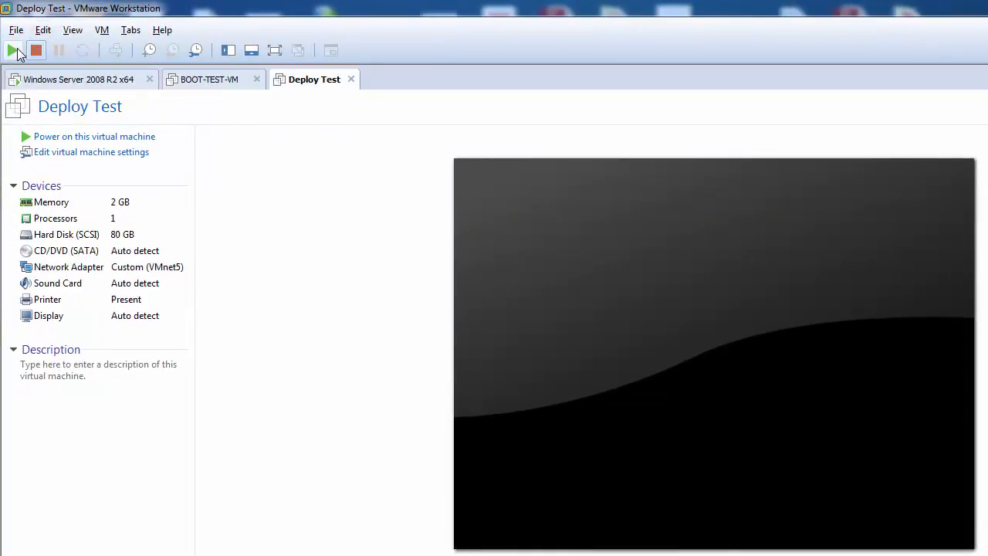
mouse_move(12, 50)
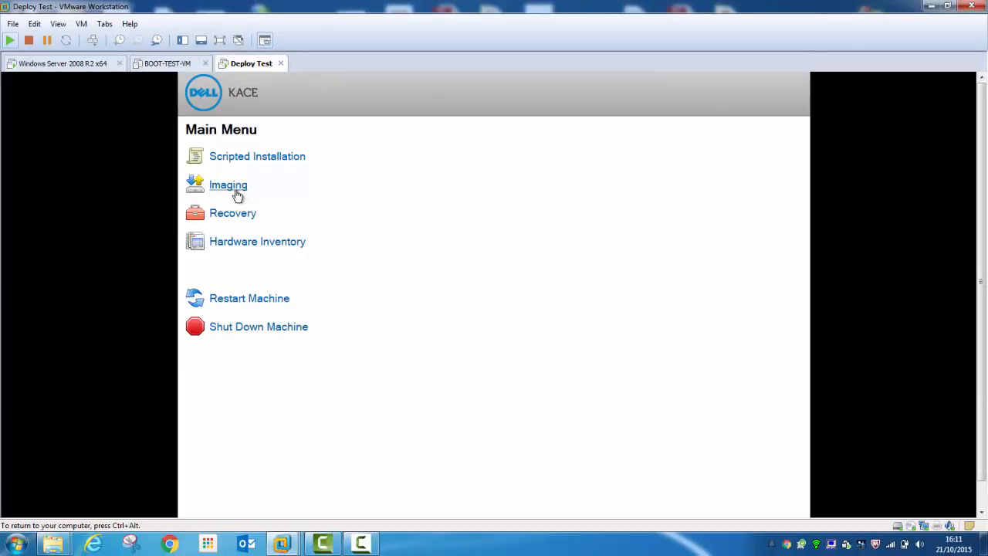
click(228, 184)
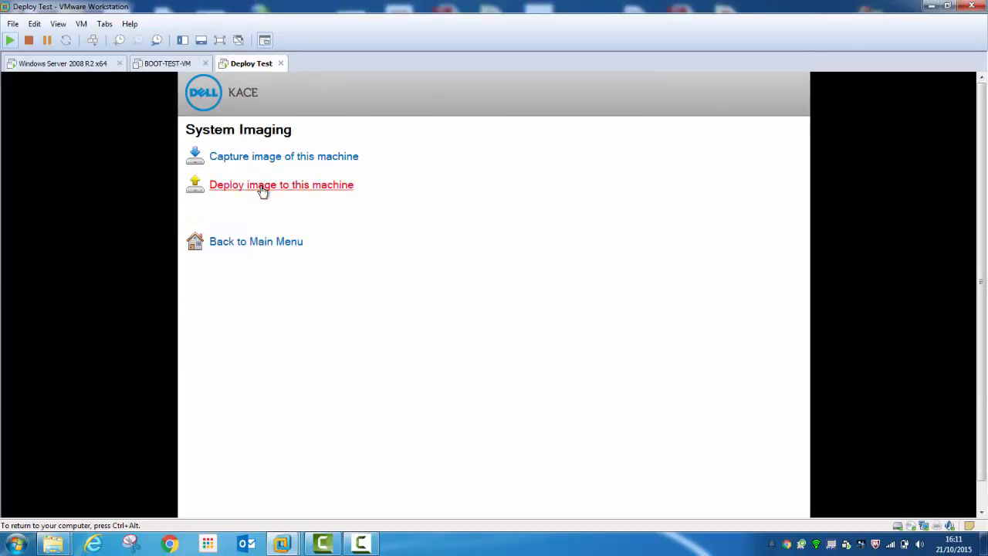
click(281, 185)
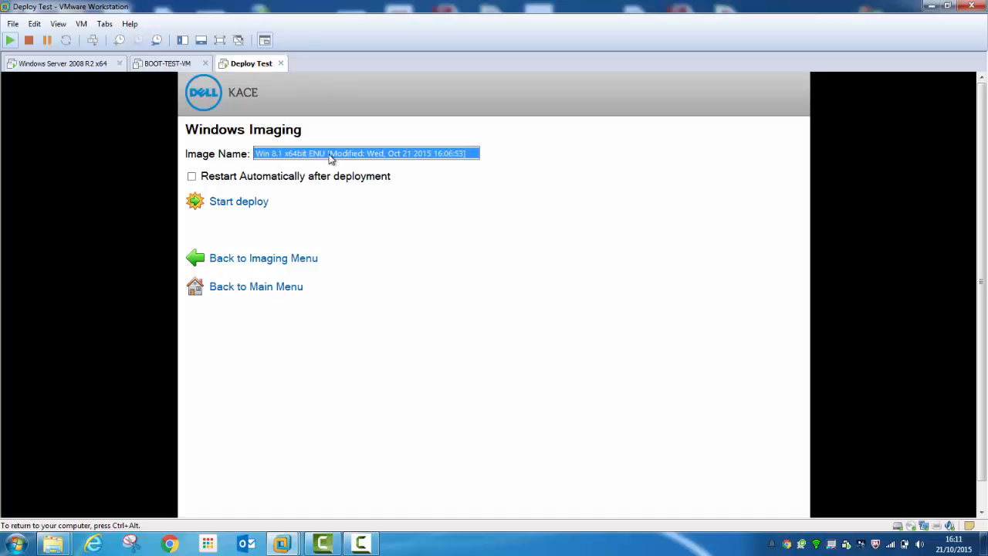
click(365, 153)
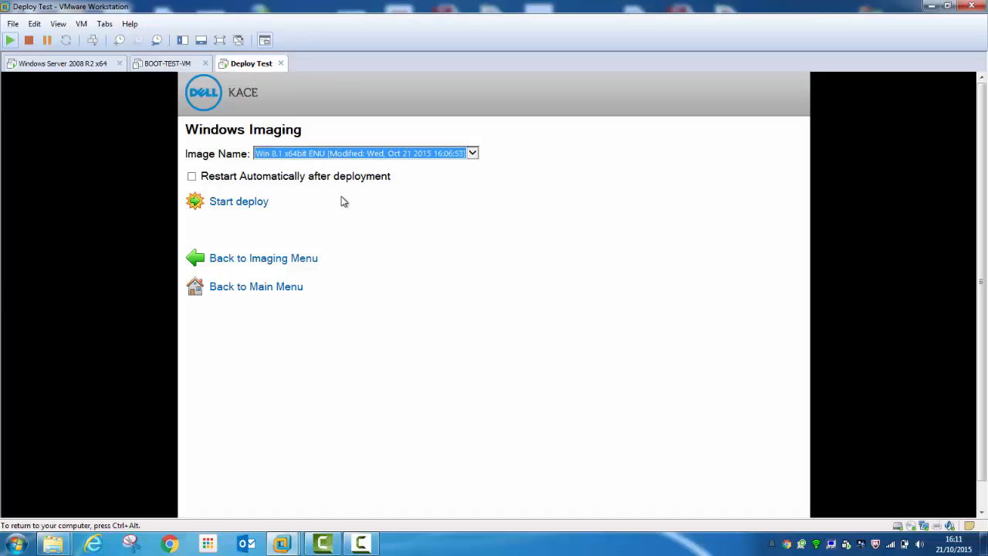
mouse_move(255, 223)
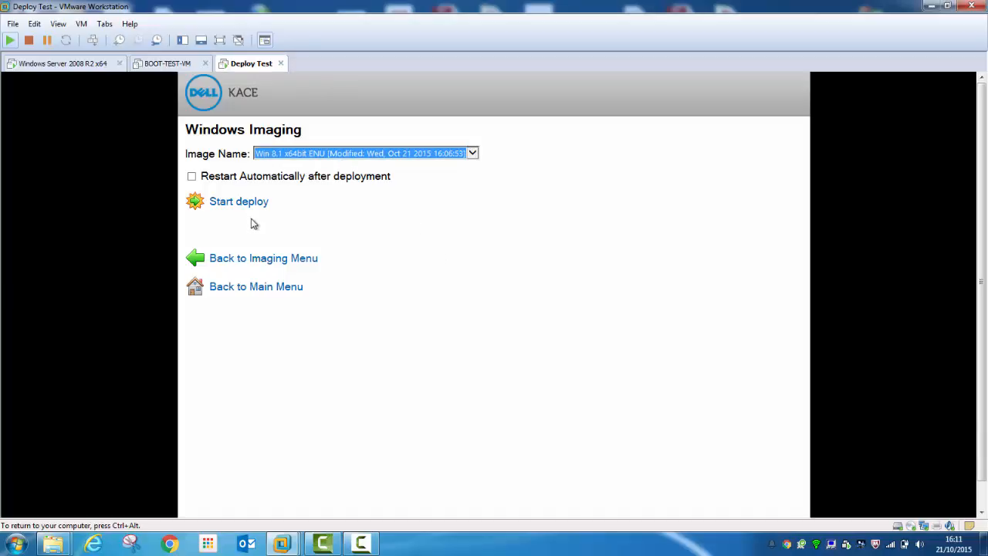
mouse_move(248, 210)
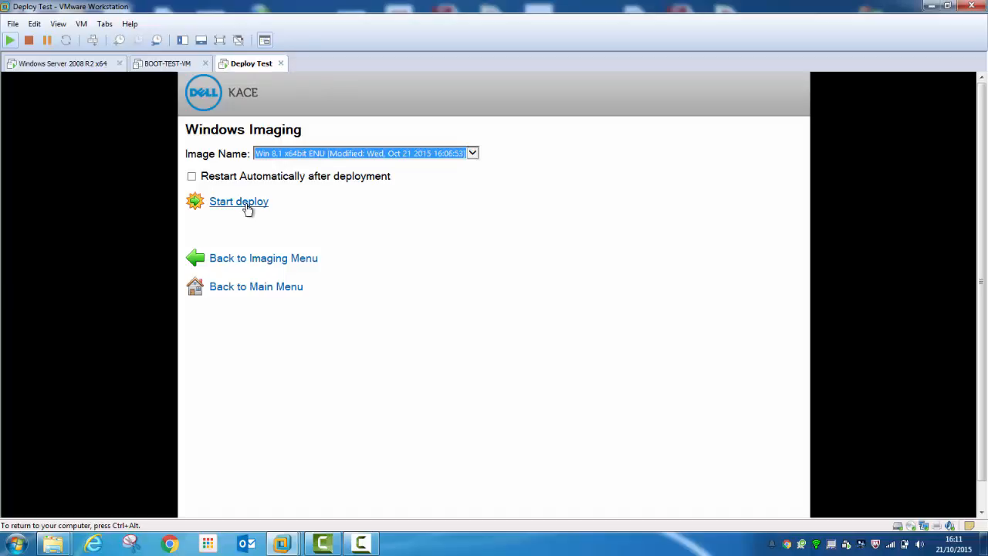
click(238, 202)
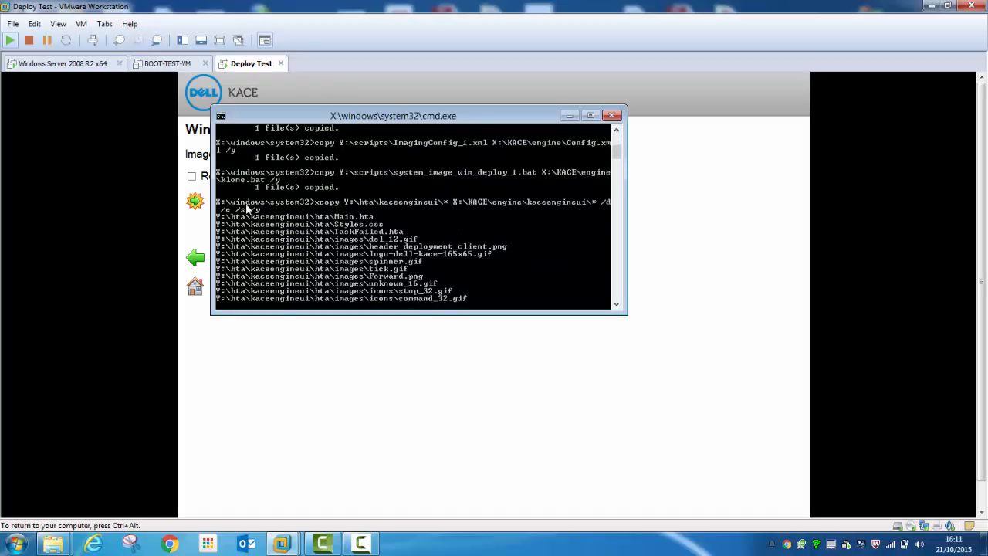
click(613, 116)
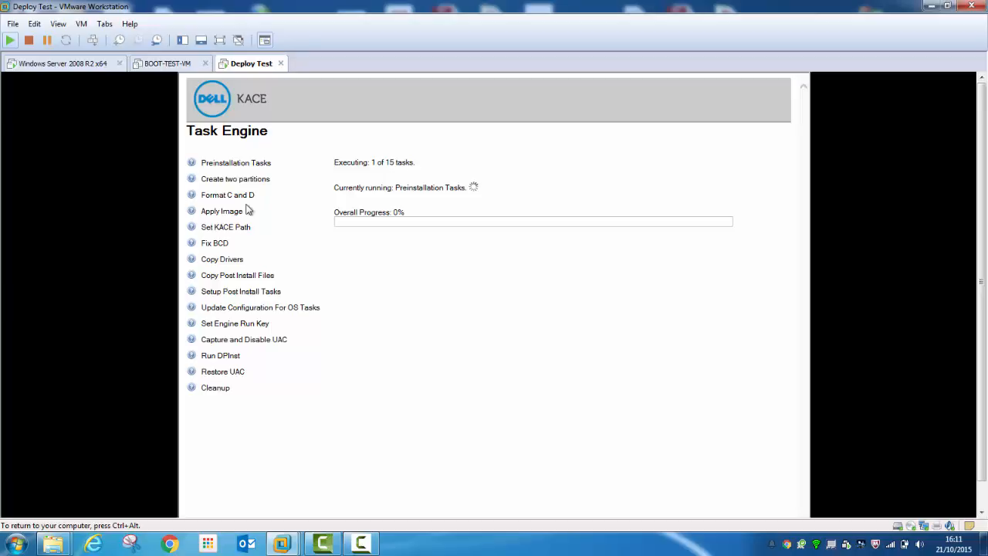
mouse_move(222, 179)
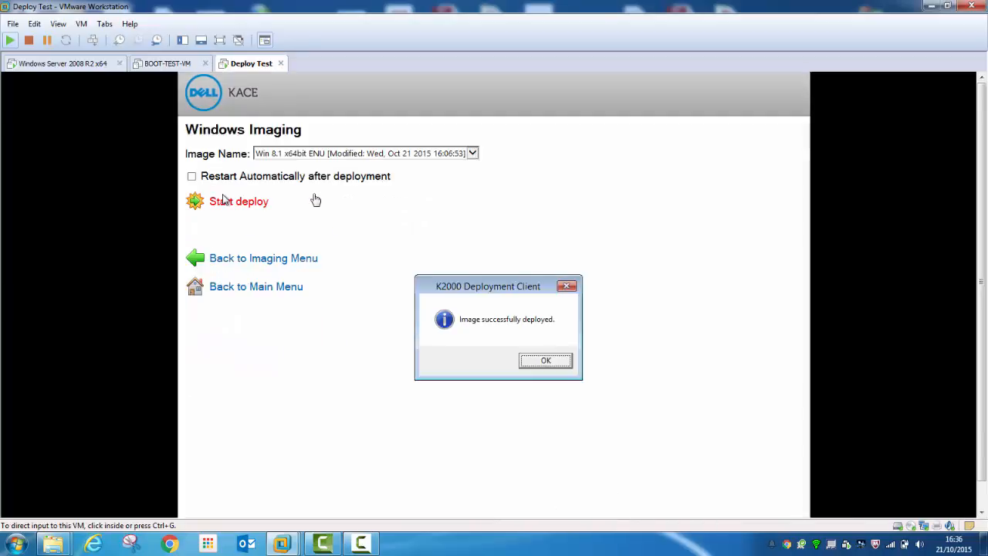
mouse_move(501, 228)
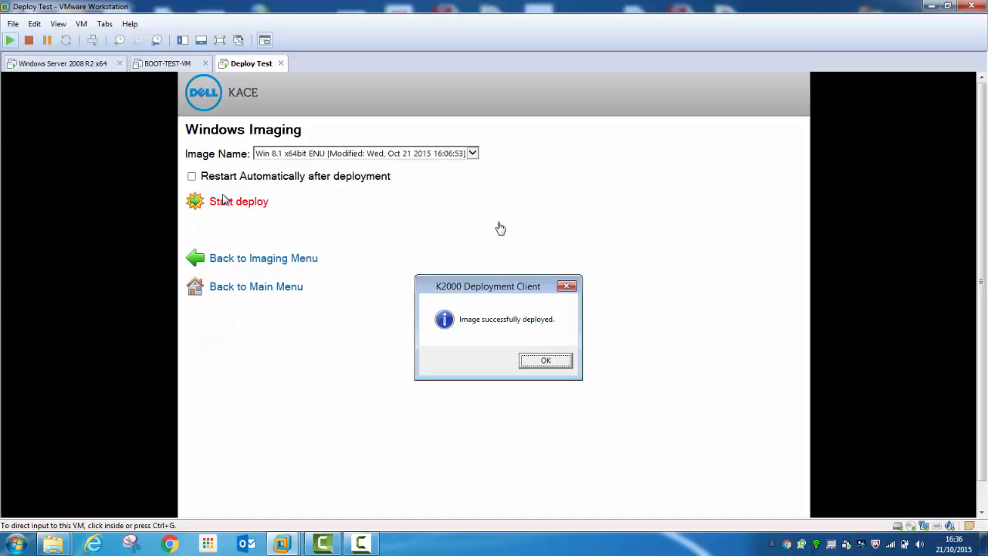
mouse_move(473, 337)
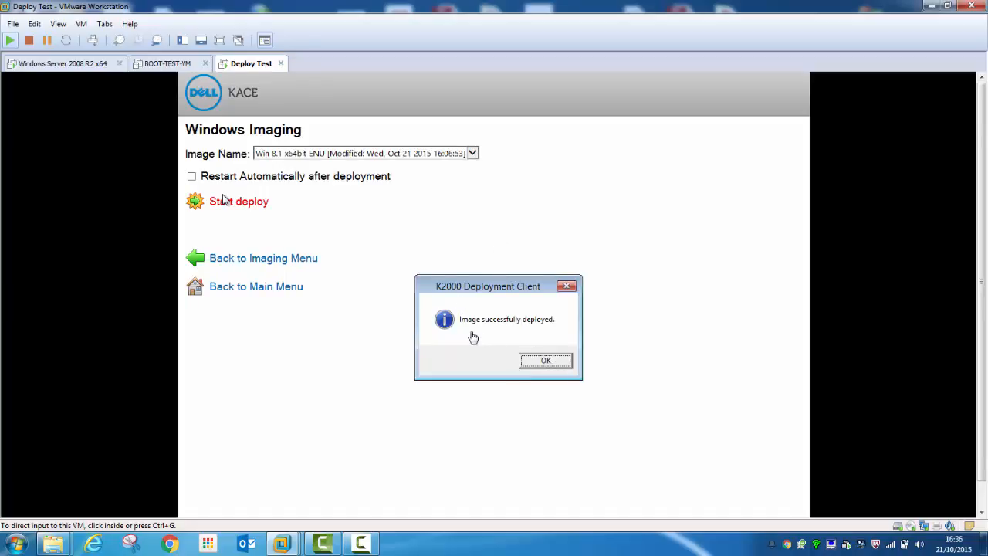
mouse_move(494, 227)
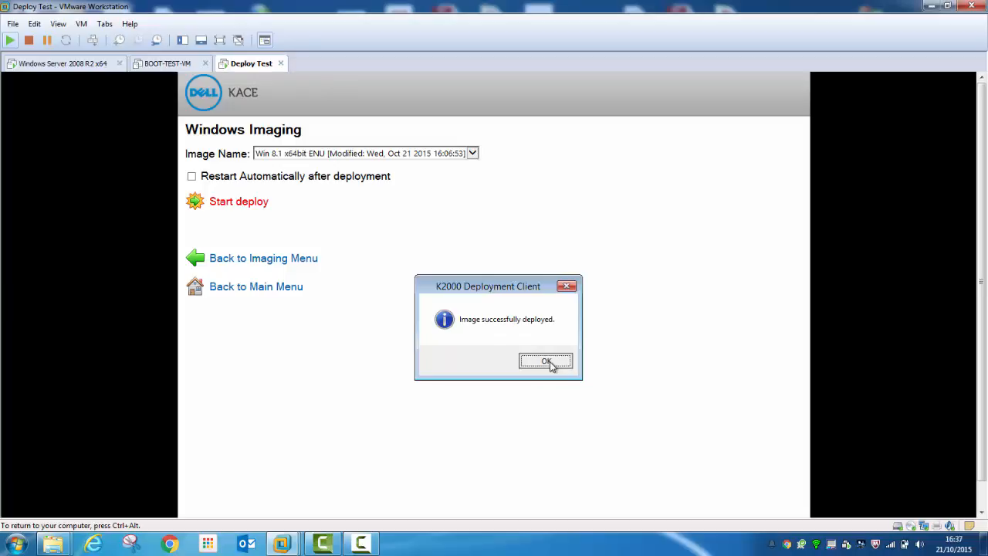
Step: Dismiss the 'Image successfully deployed' message to reveal the deploy log
click(546, 361)
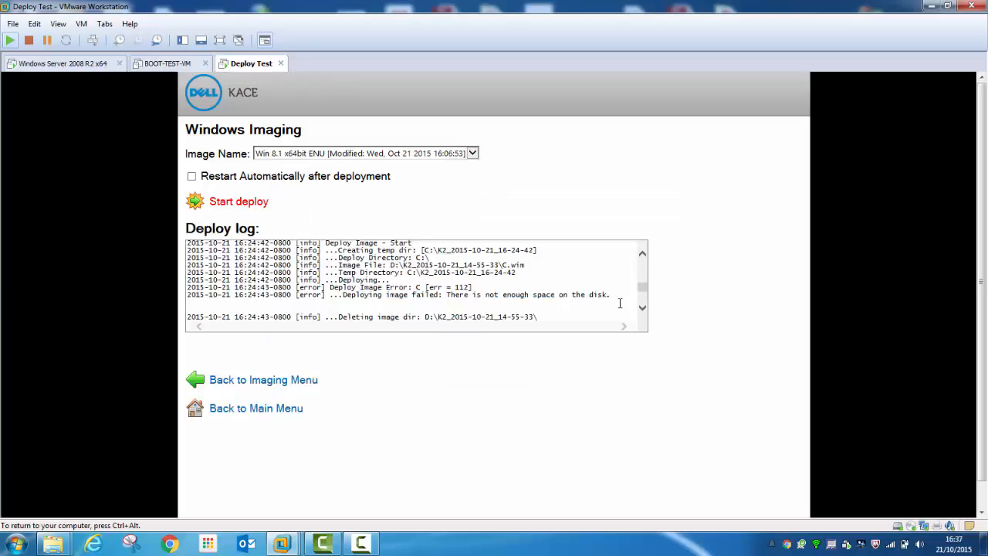
mouse_move(308, 398)
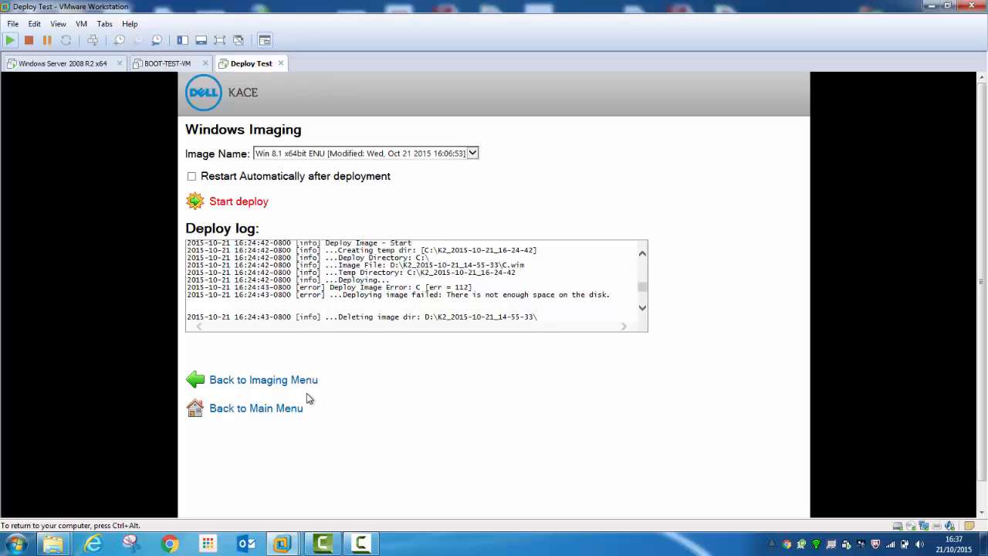
mouse_move(264, 380)
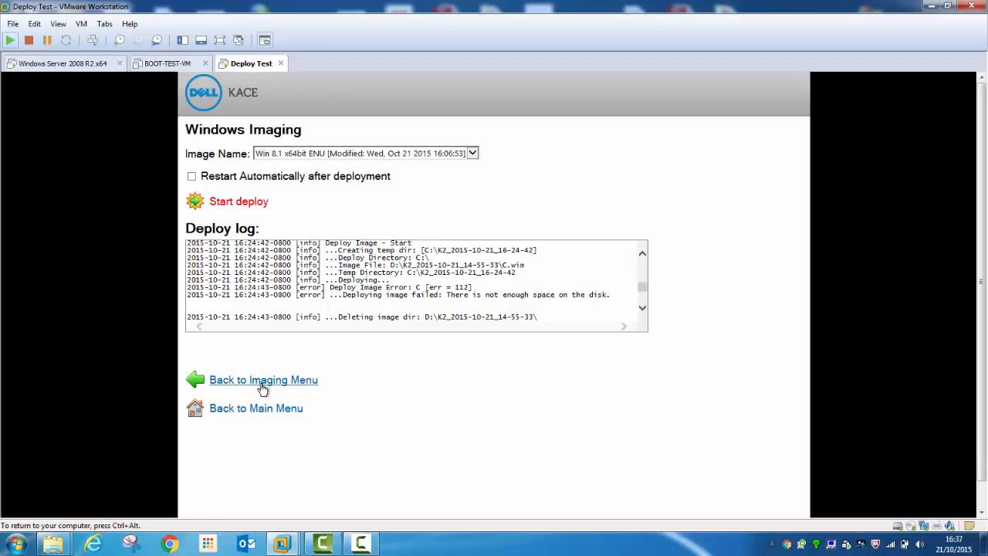
Step: Return to the main menu, restart the machine, sign in as Admin, and close This PC
click(263, 379)
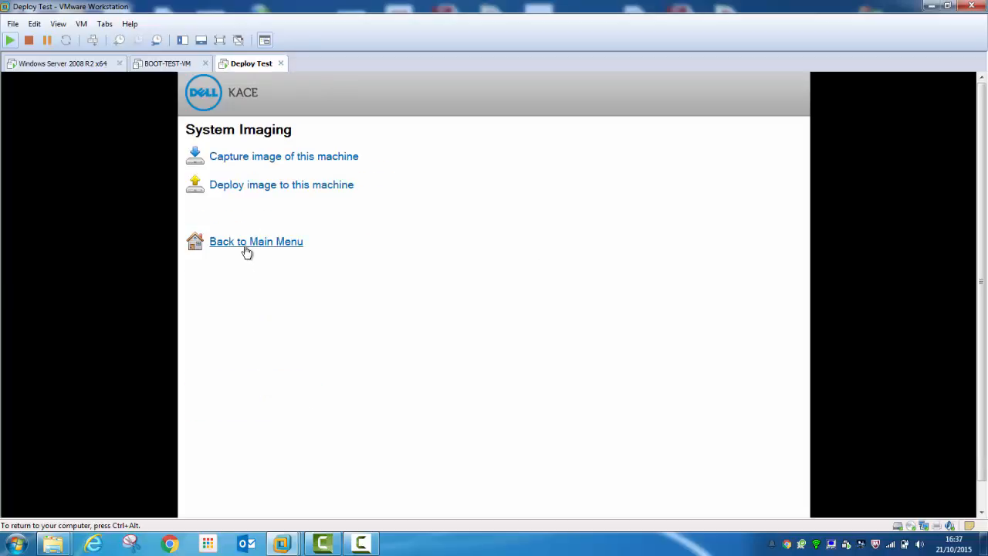
click(256, 241)
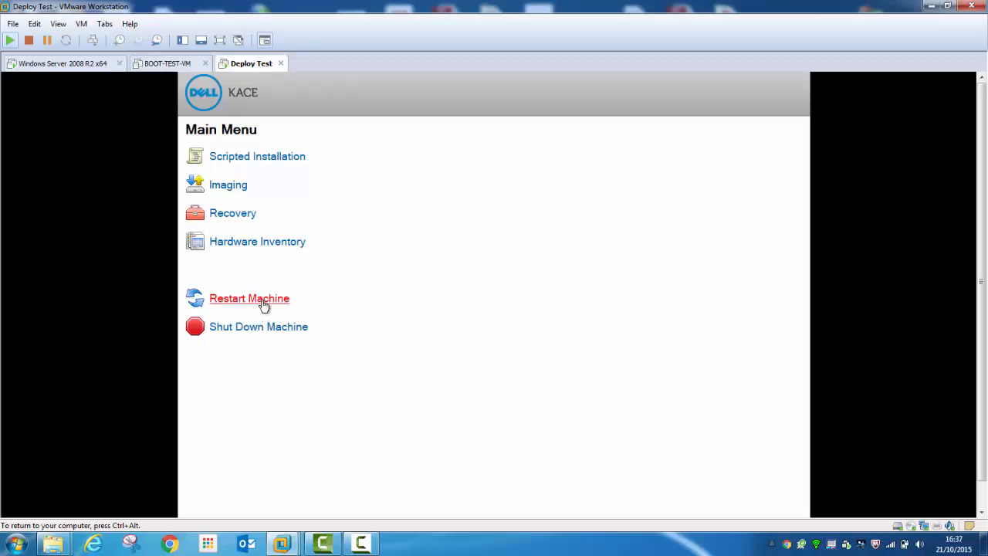
click(249, 299)
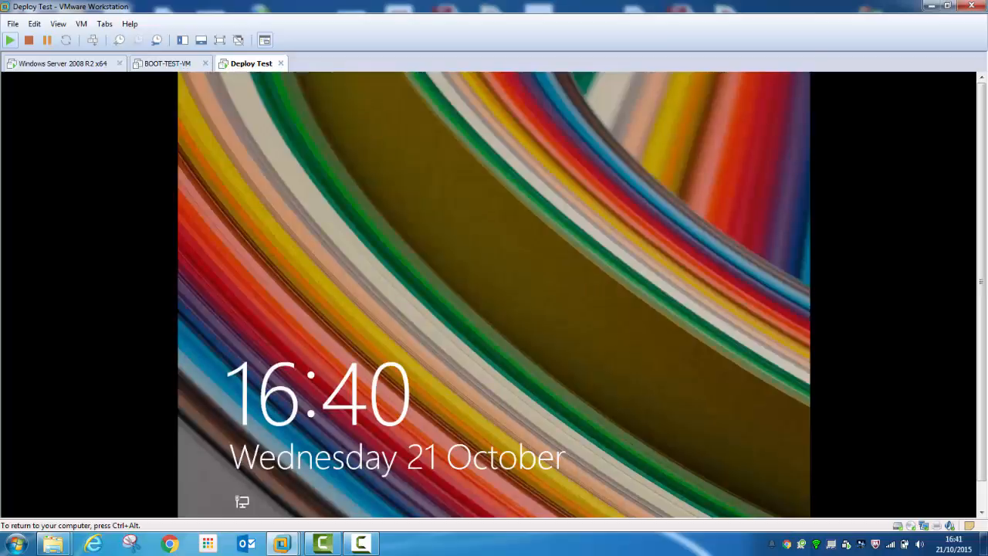
mouse_move(314, 224)
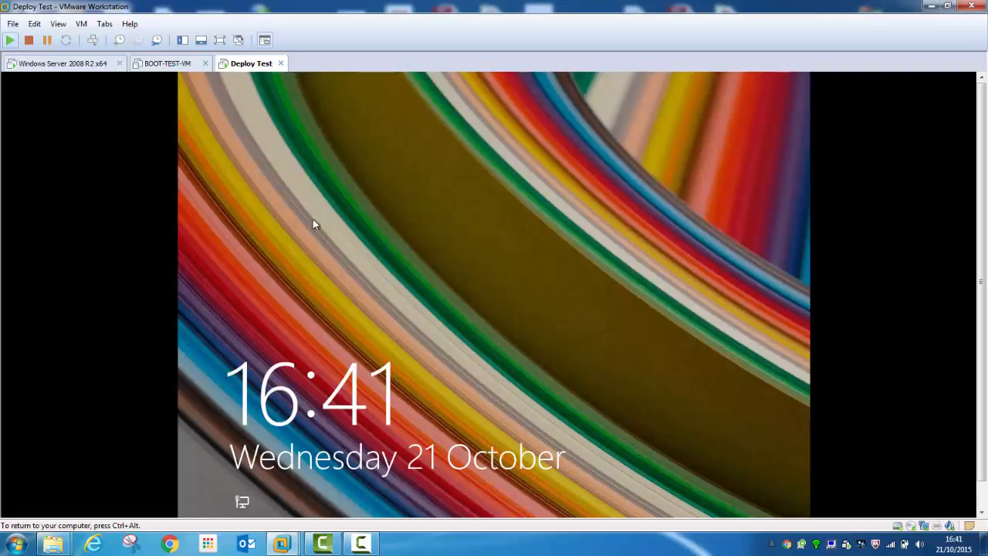
mouse_move(329, 227)
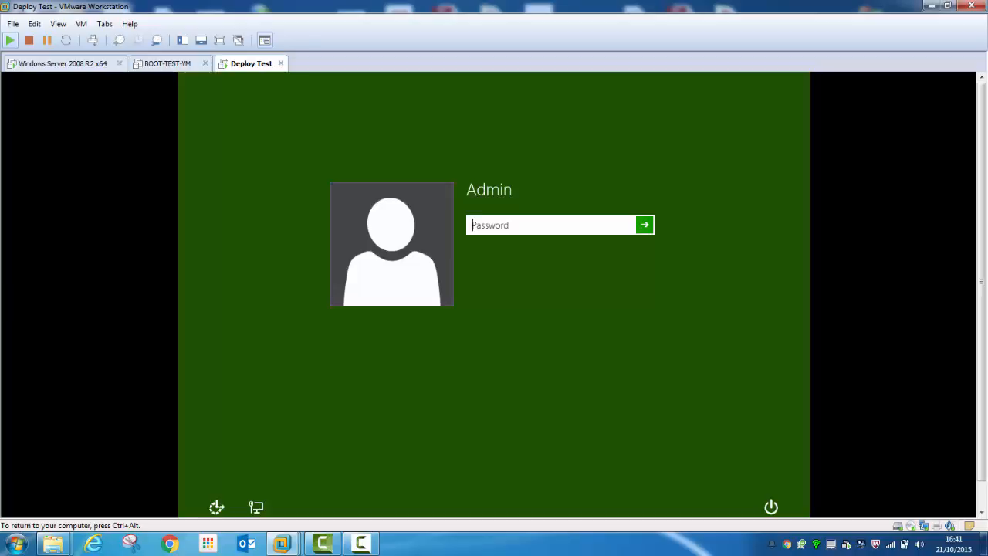
click(644, 224)
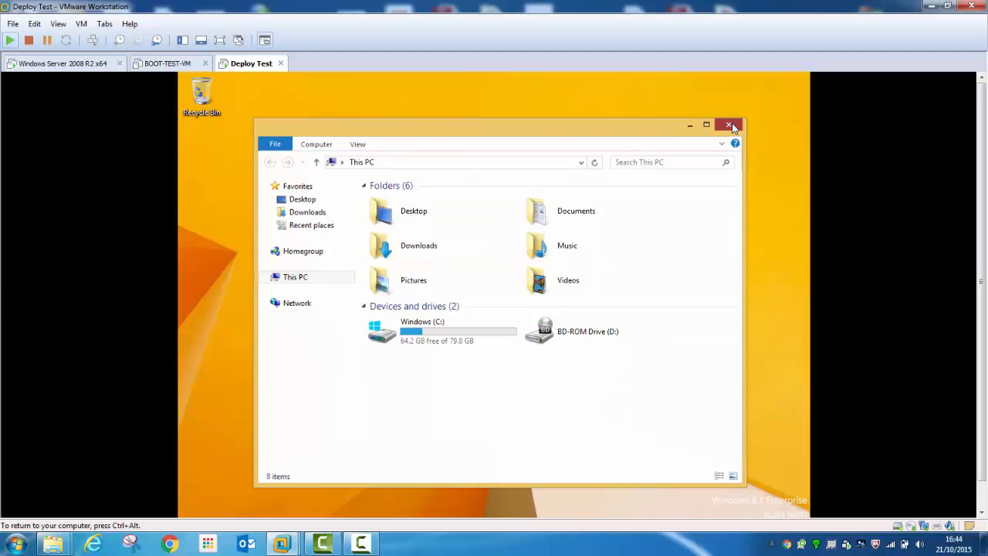
click(729, 126)
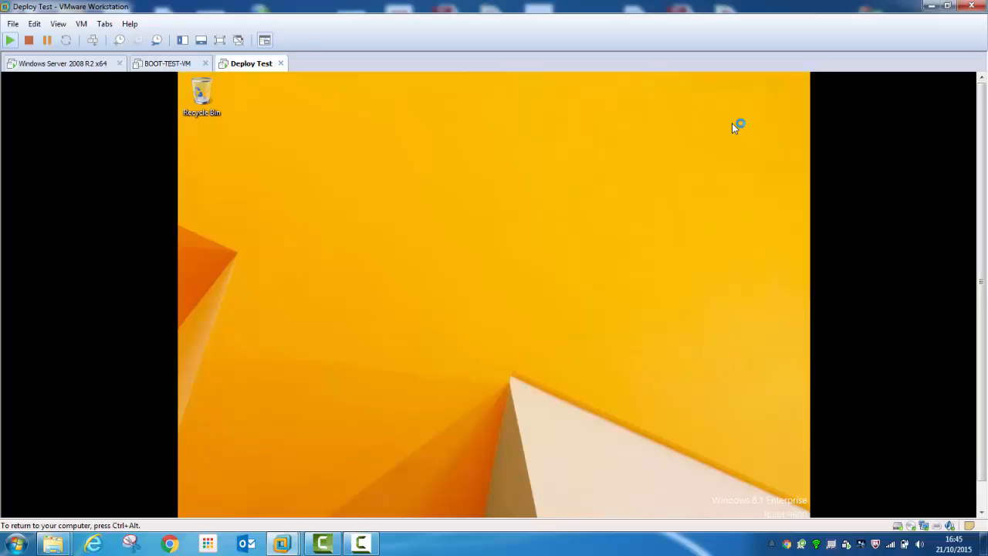
mouse_move(733, 129)
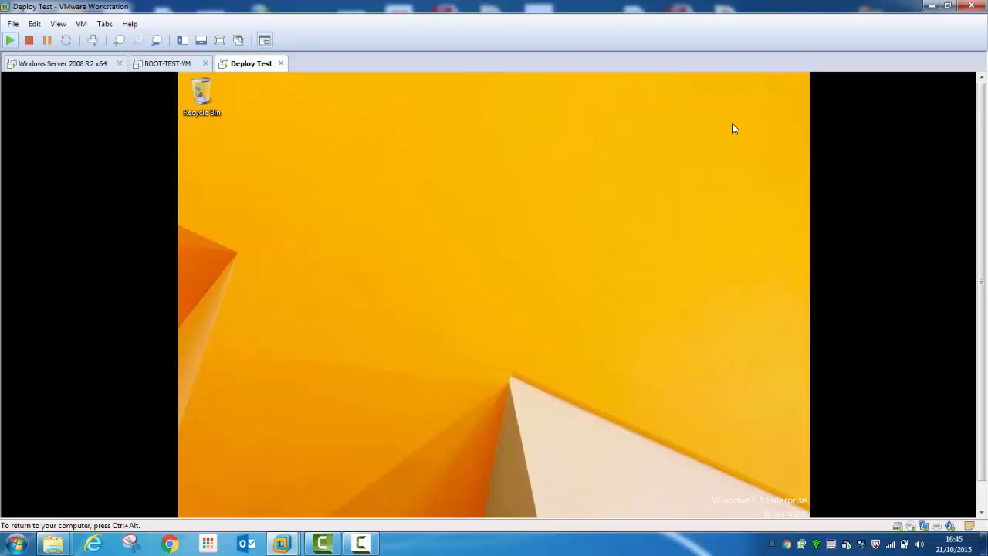